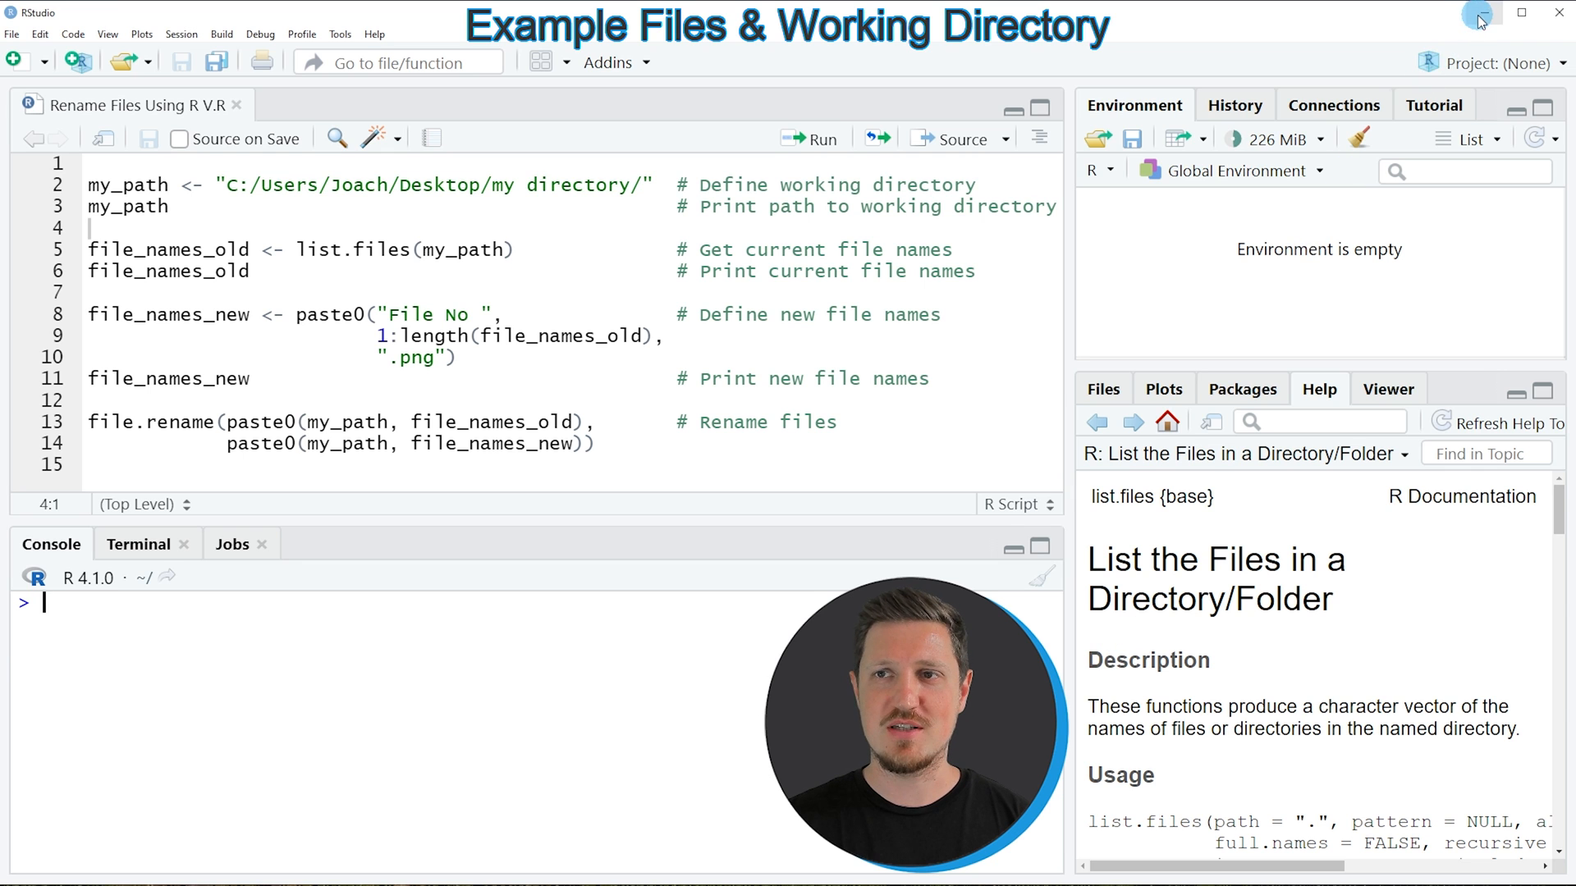
Minimize the RStudio window to reveal the desktop with the 'my directory' folder
left_click(1477, 12)
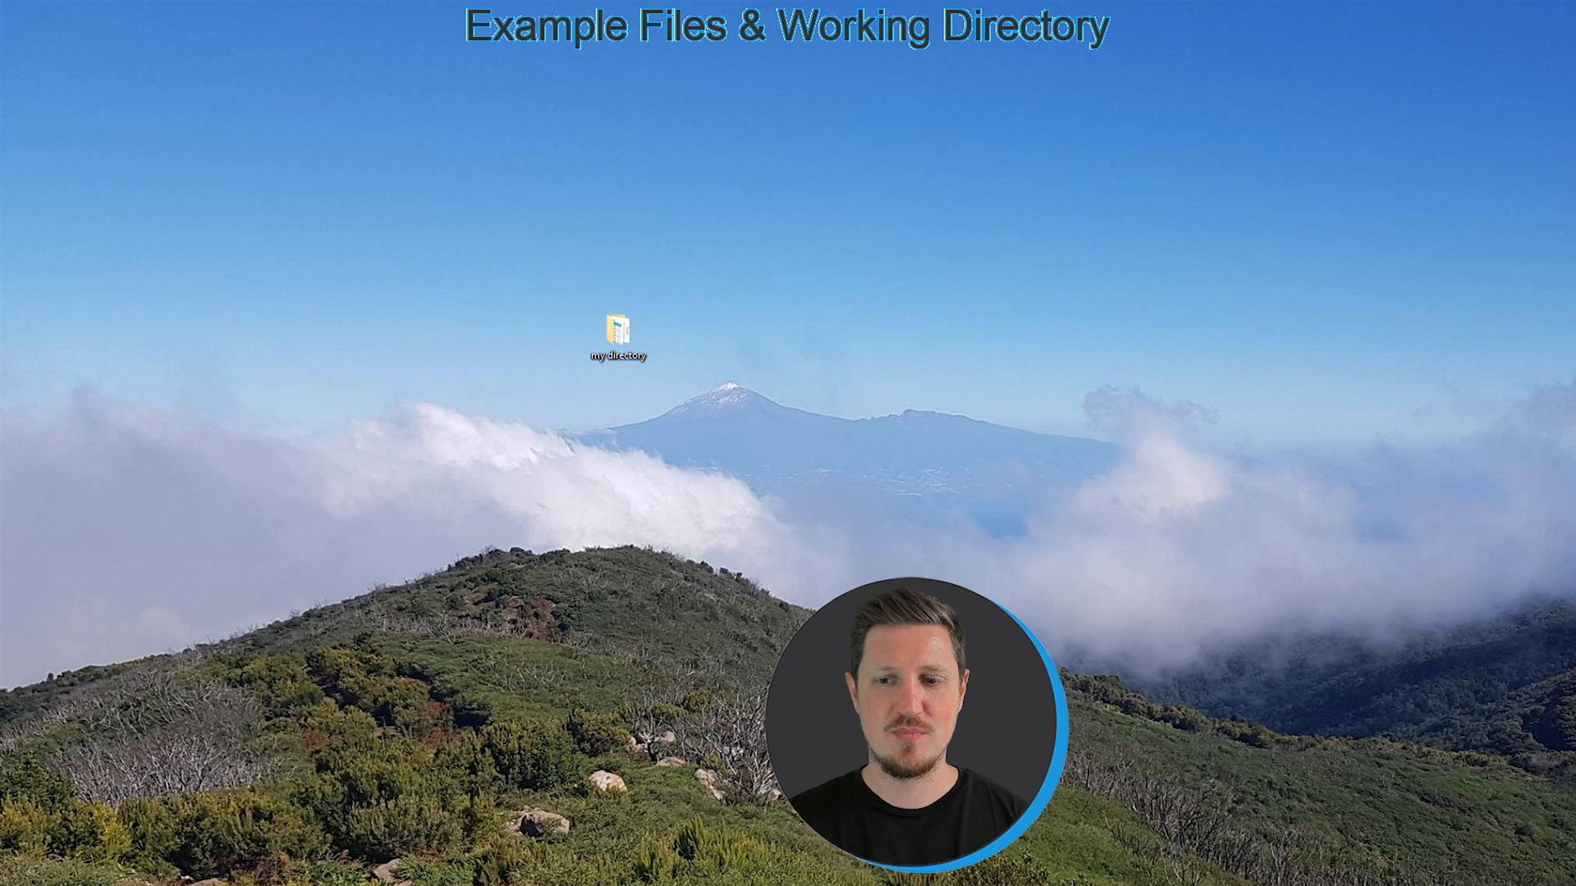
Open the 'my directory' folder on the desktop to view its four PNG files
double_click(616, 329)
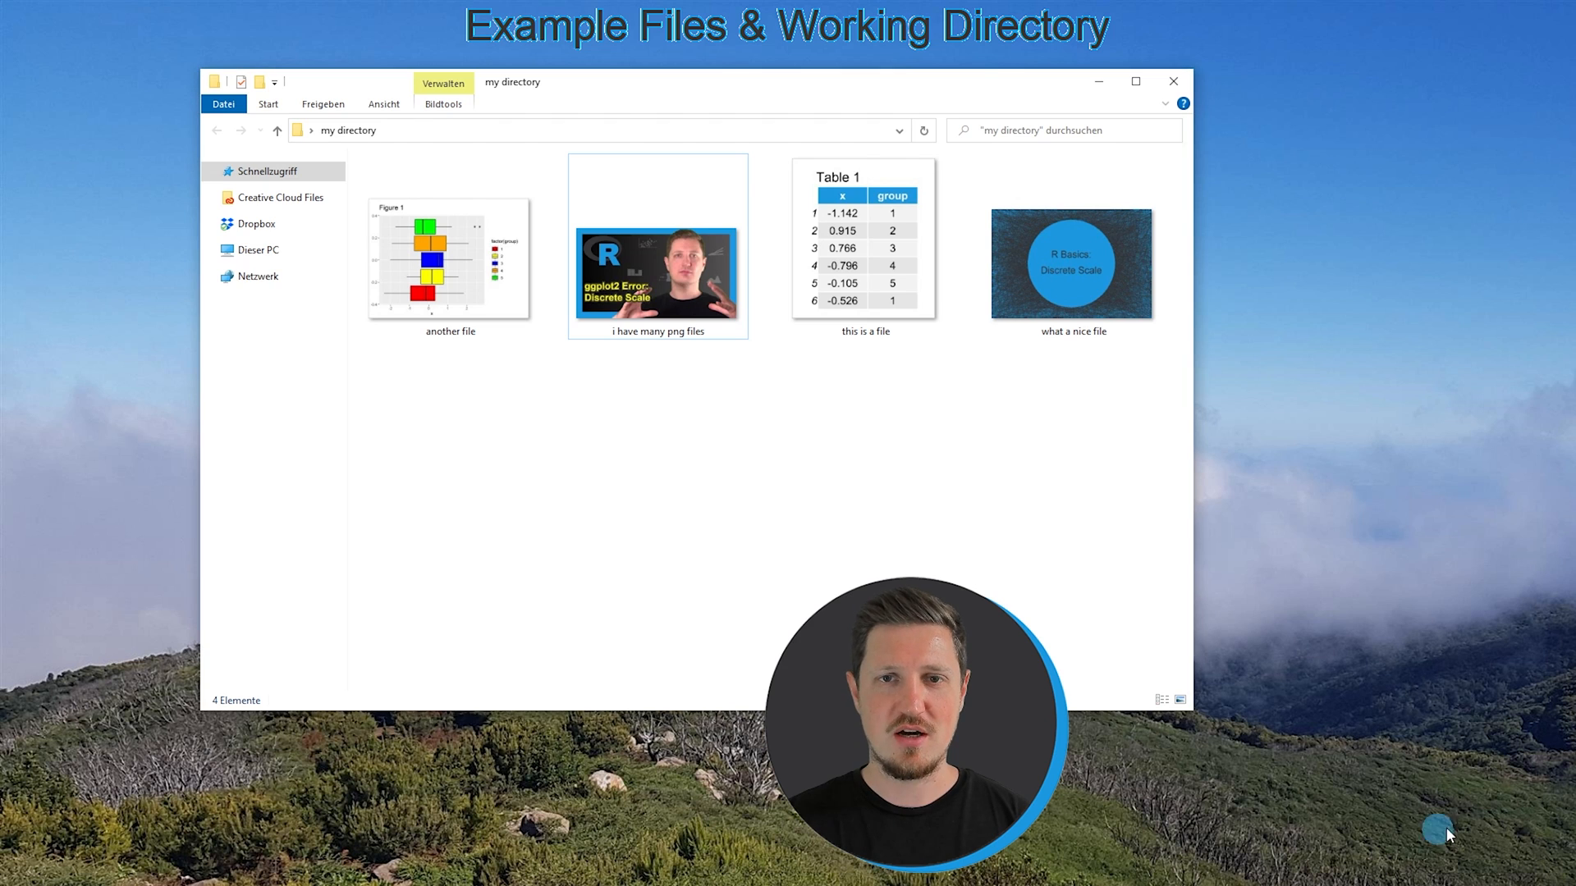
mouse_move(857, 419)
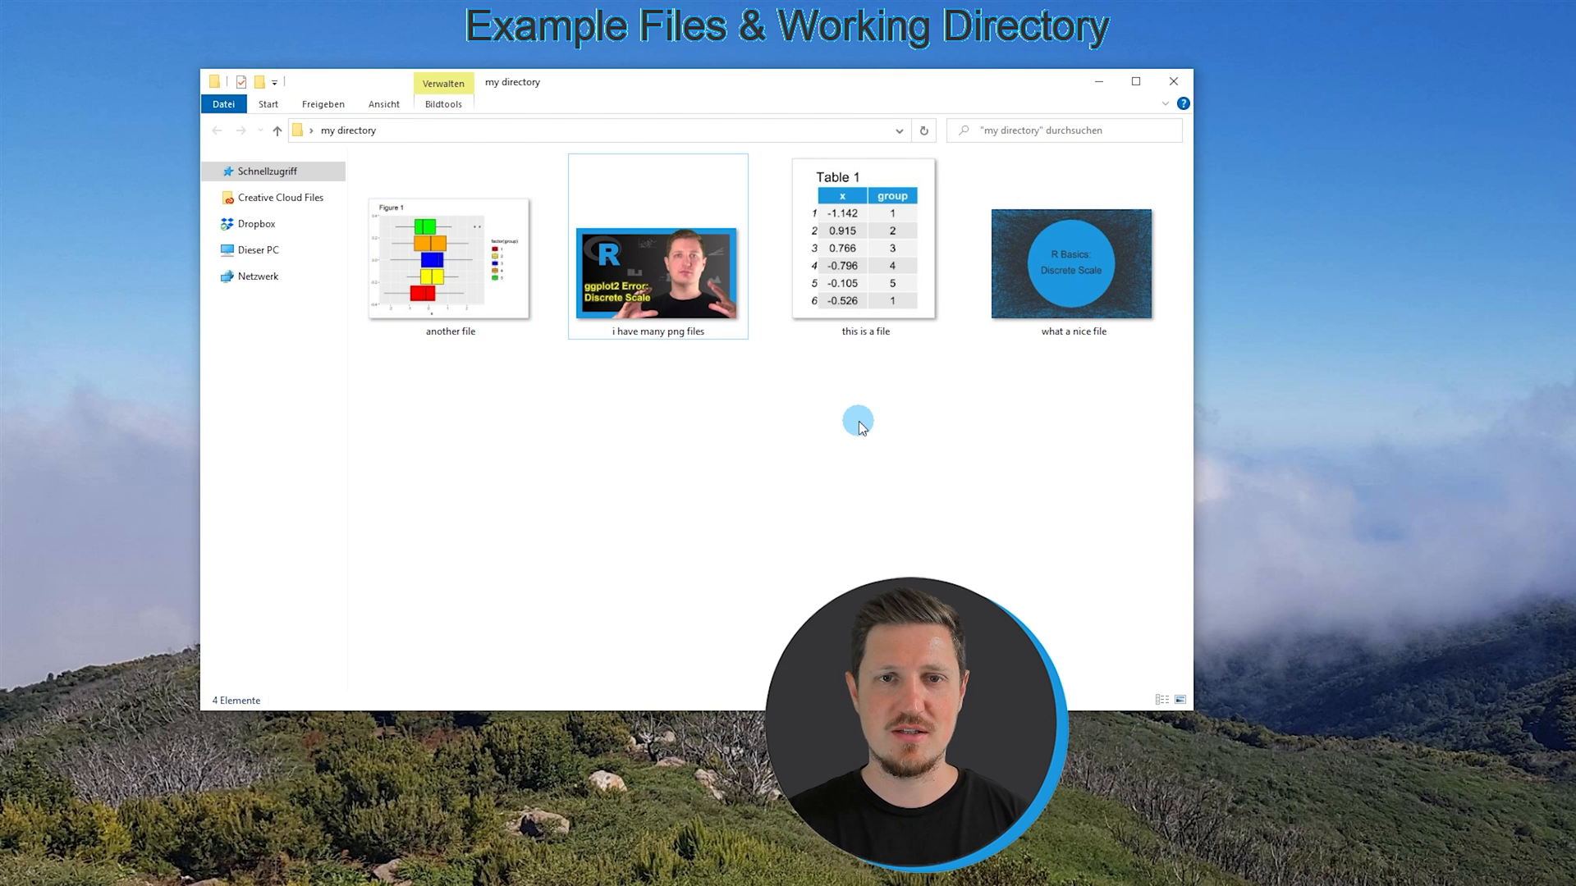
mouse_move(1225, 330)
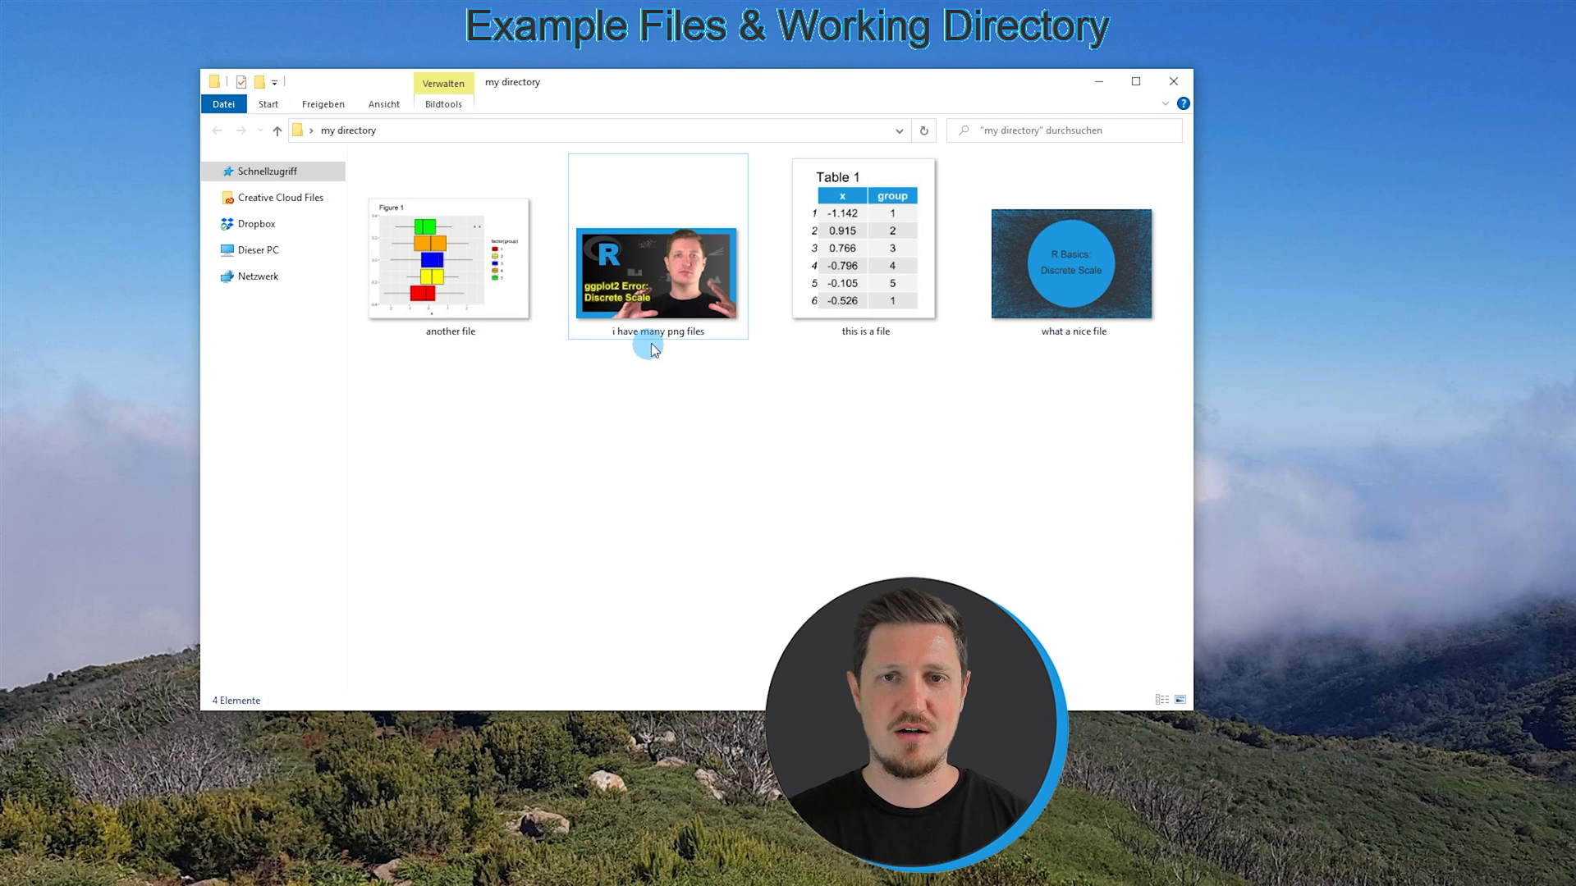
mouse_move(830, 343)
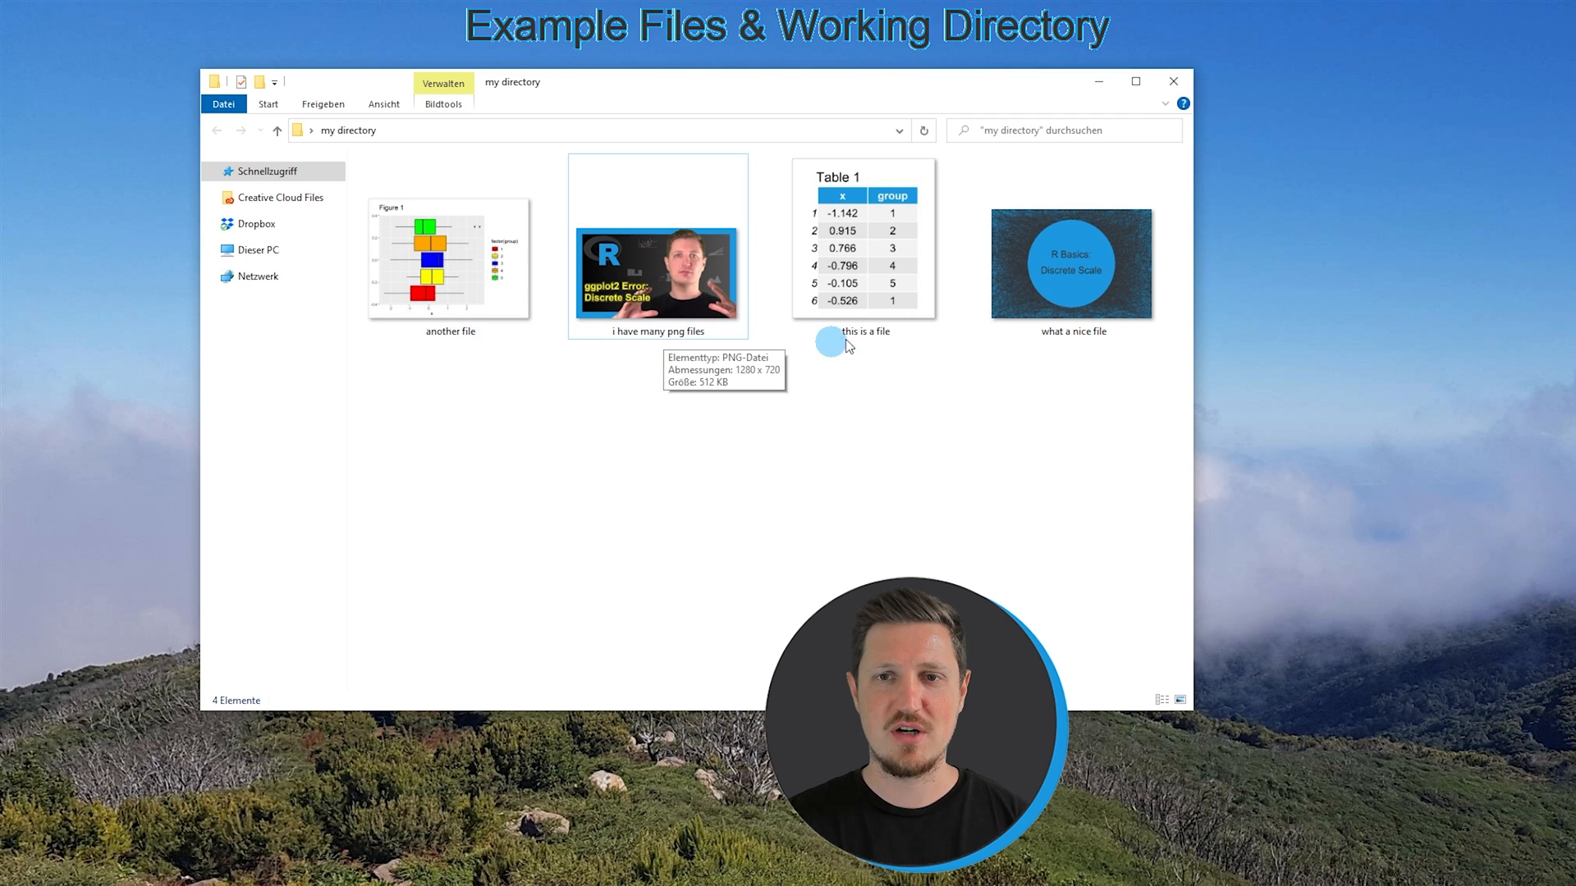
mouse_move(1090, 351)
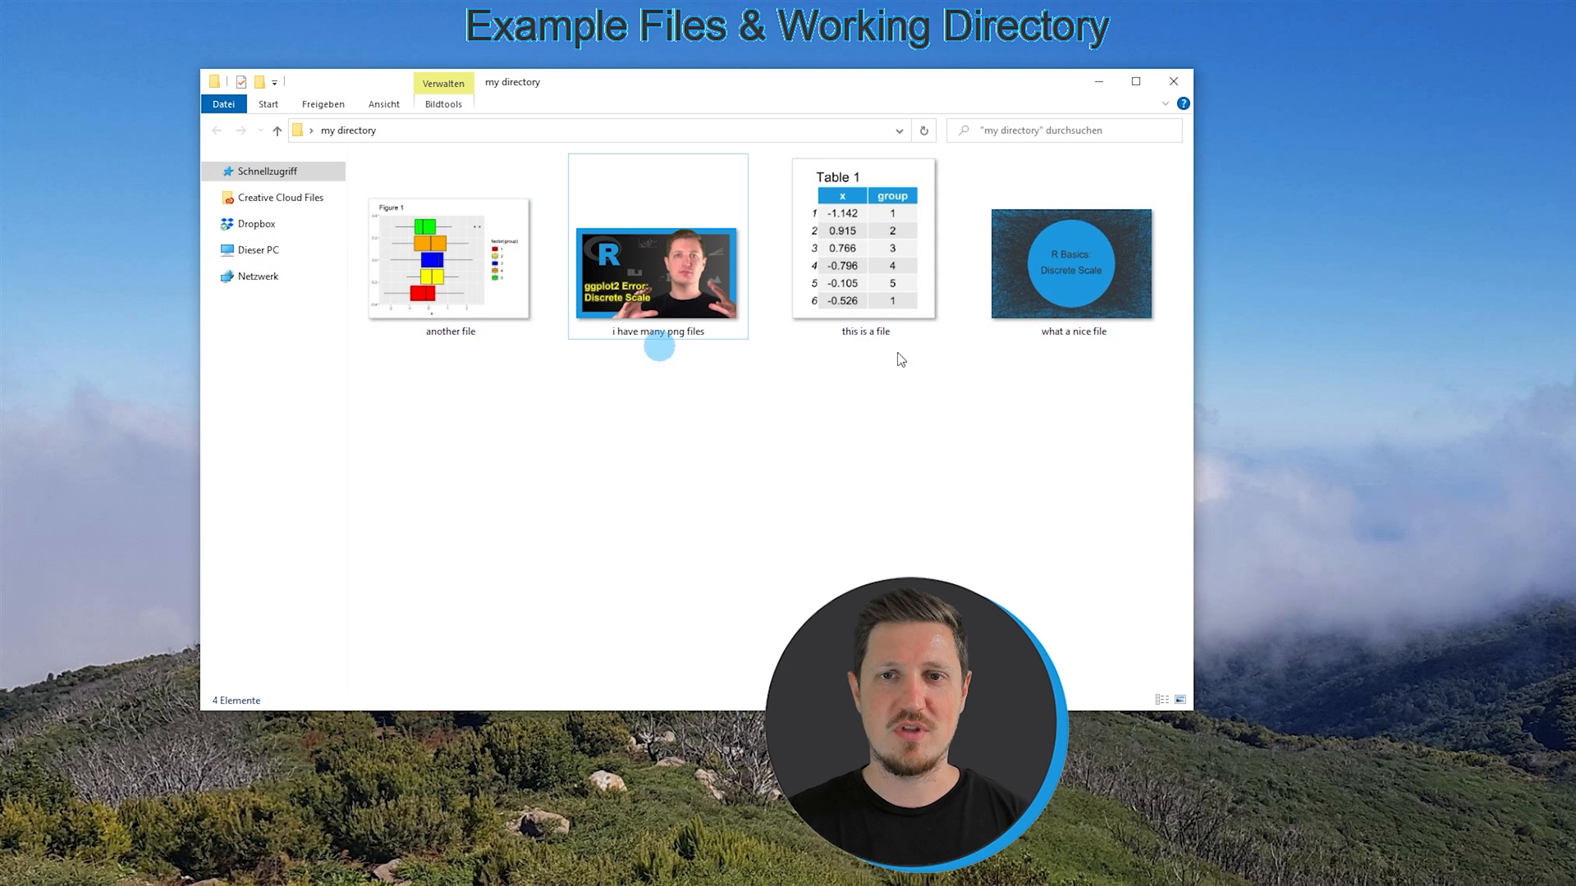
mouse_move(901, 407)
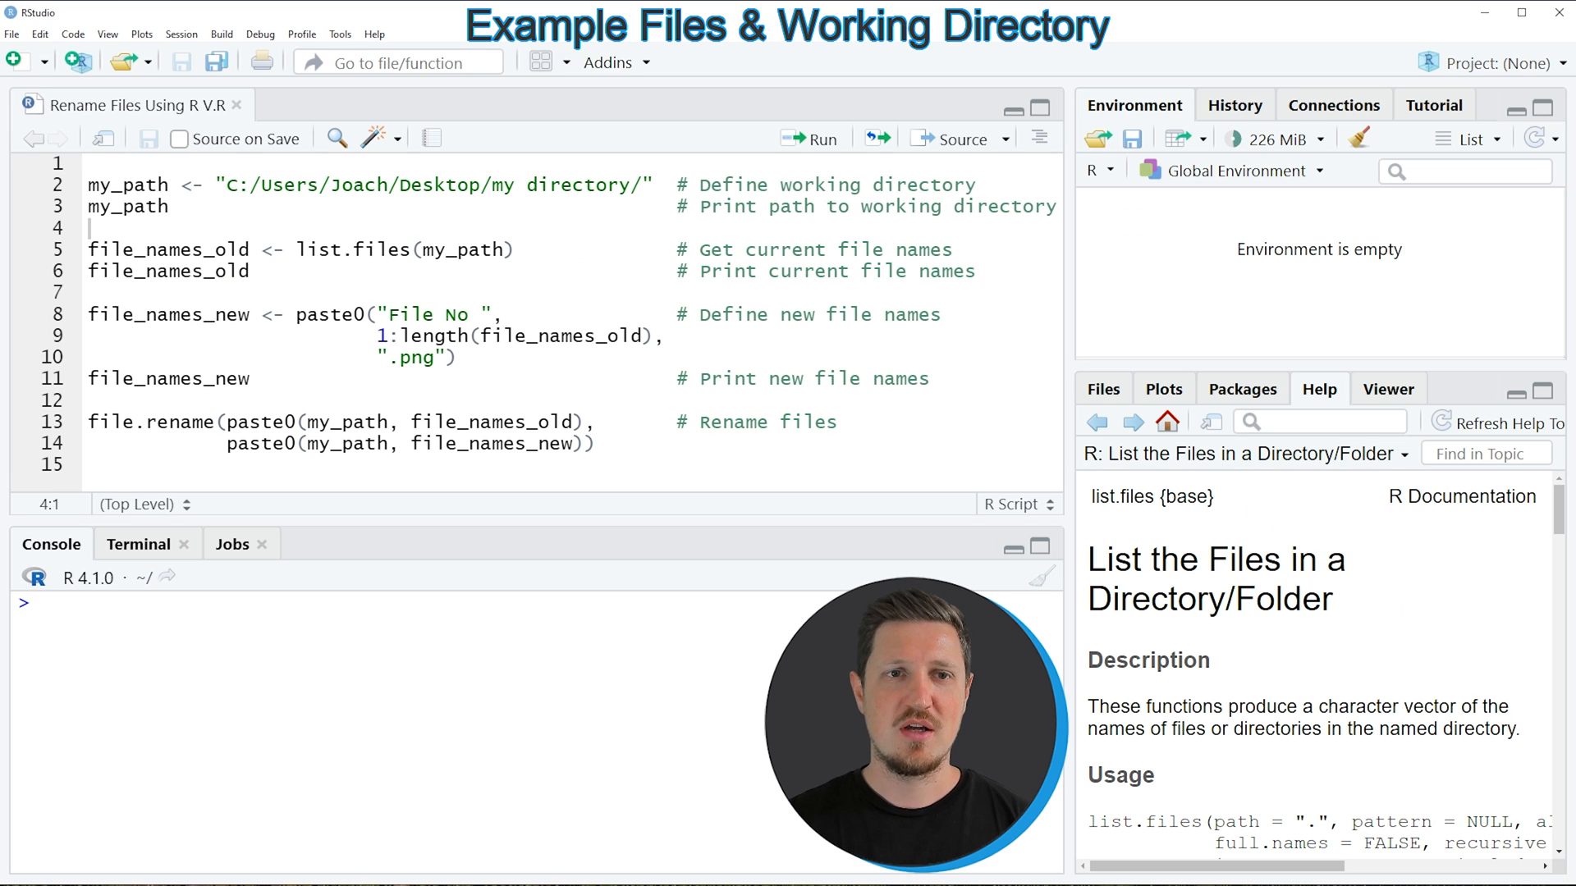
Run the lines defining my_path as the 'my directory' path and printing it in the console
left_click(206, 206)
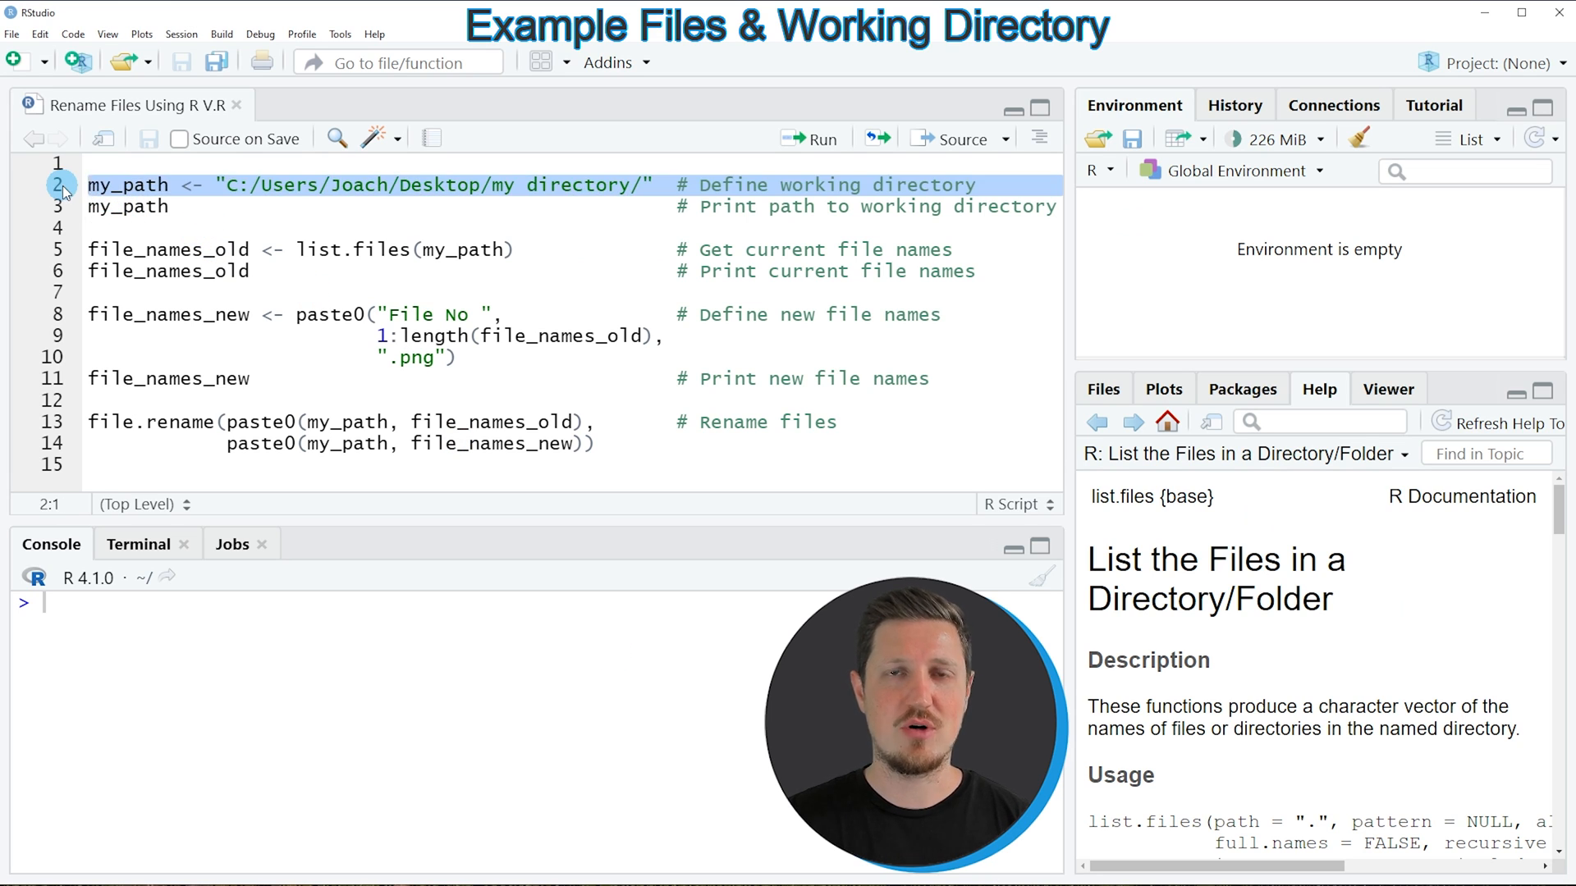
mouse_move(530, 191)
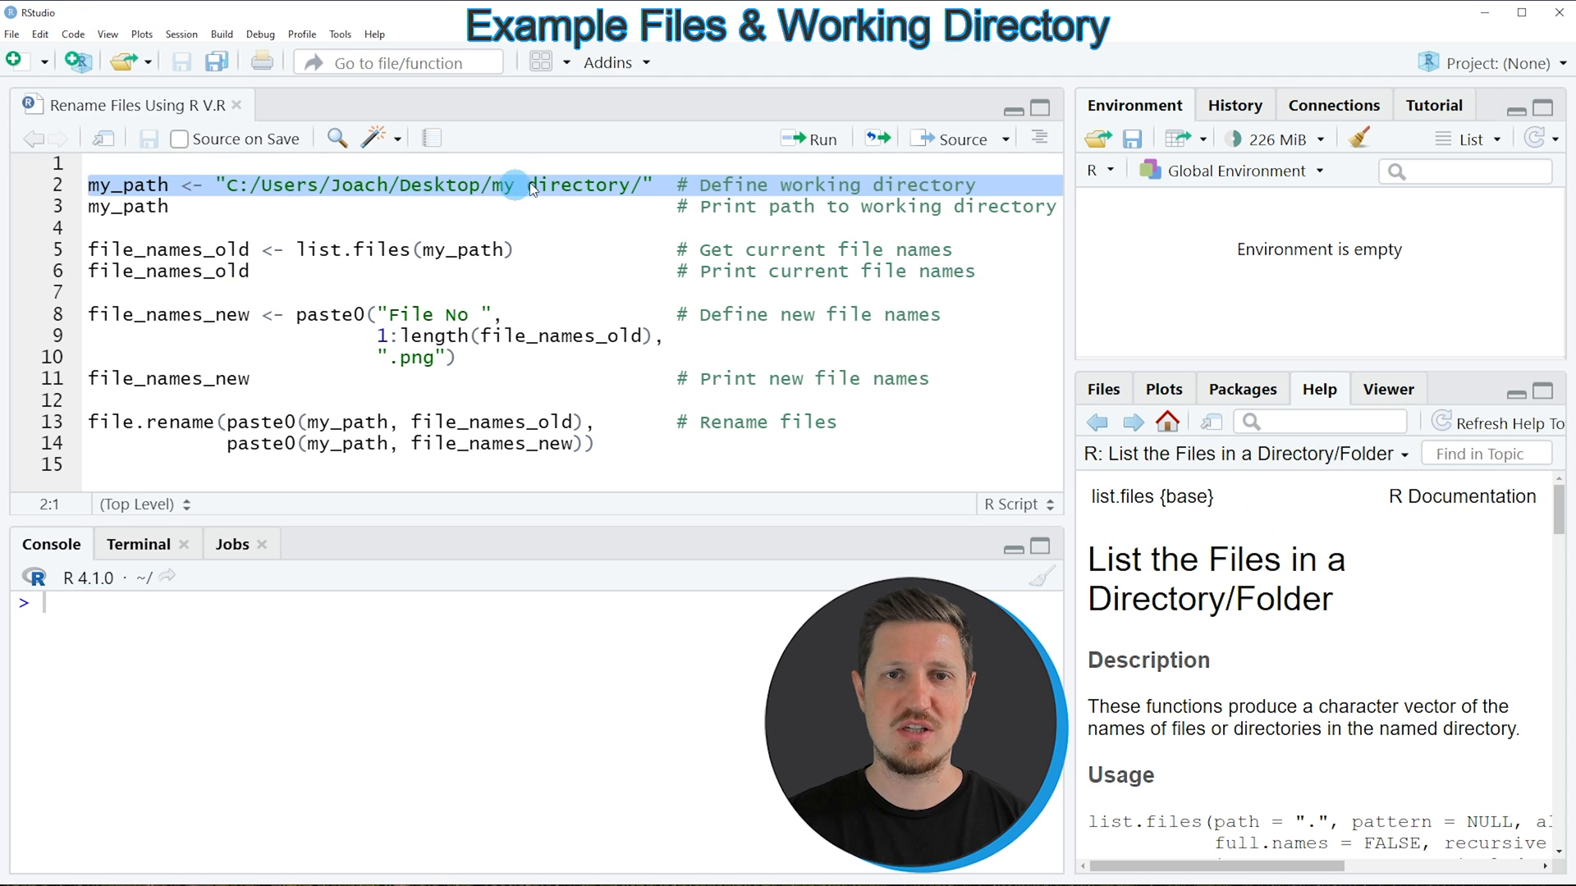
left_click(481, 183)
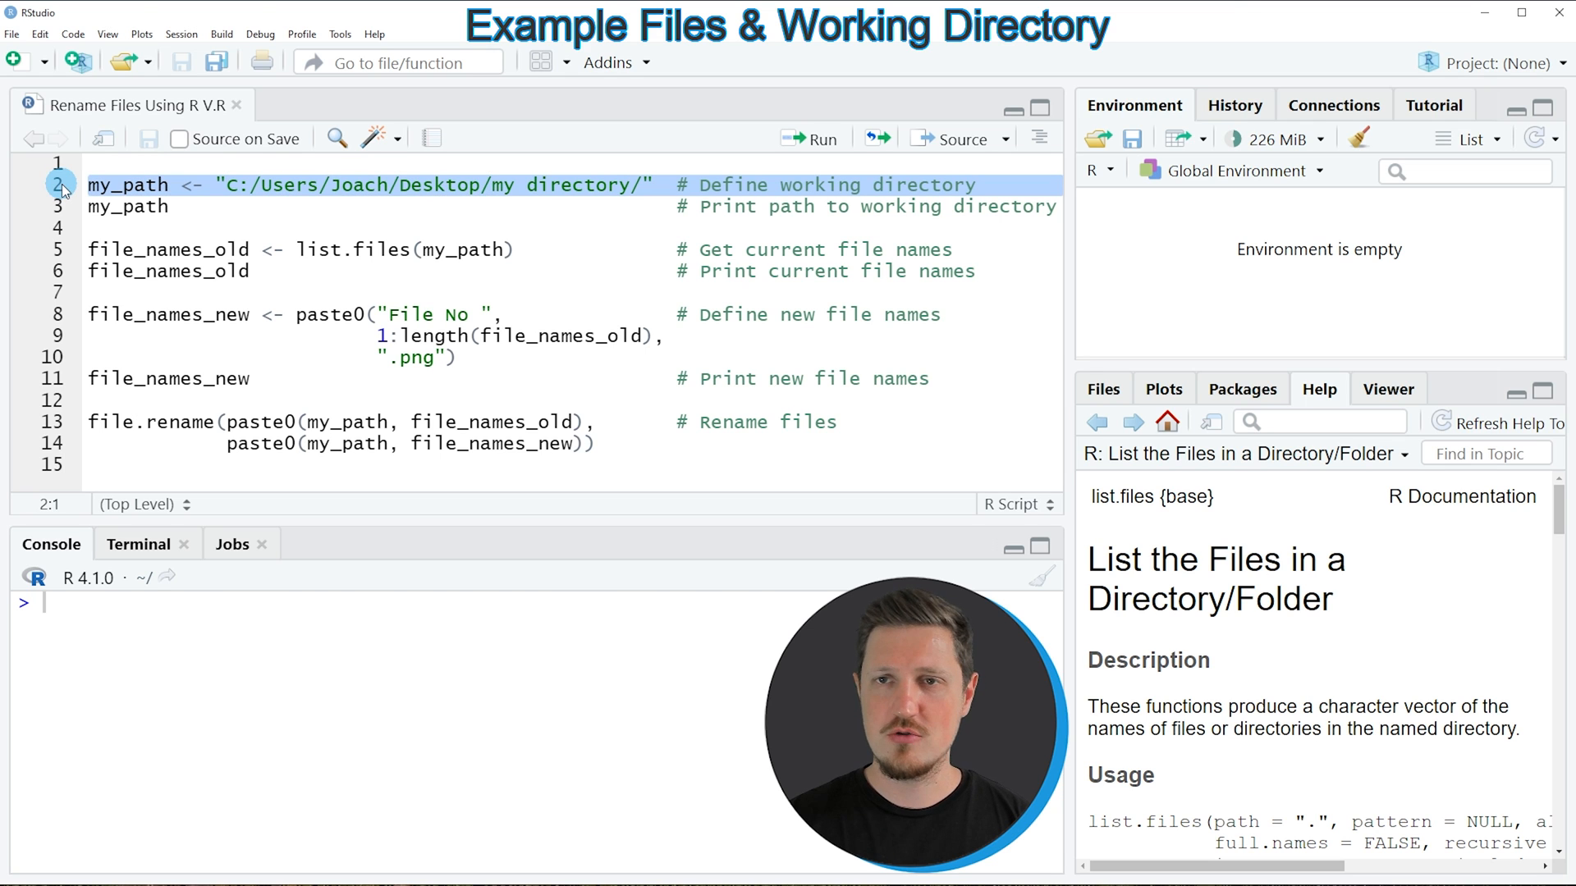
left_click(809, 138)
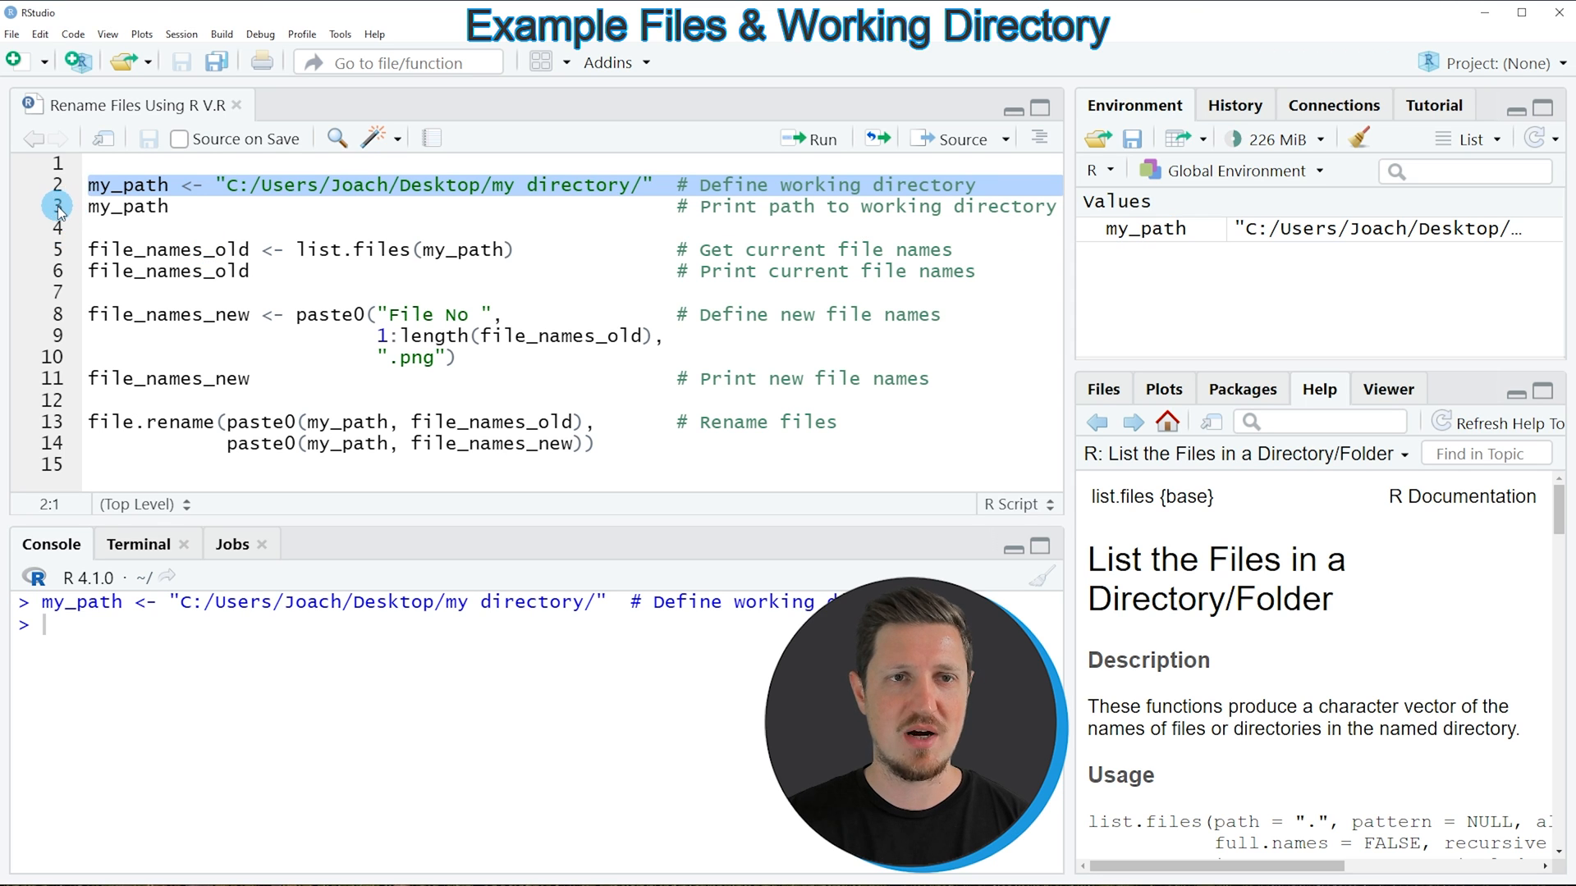
left_click(821, 138)
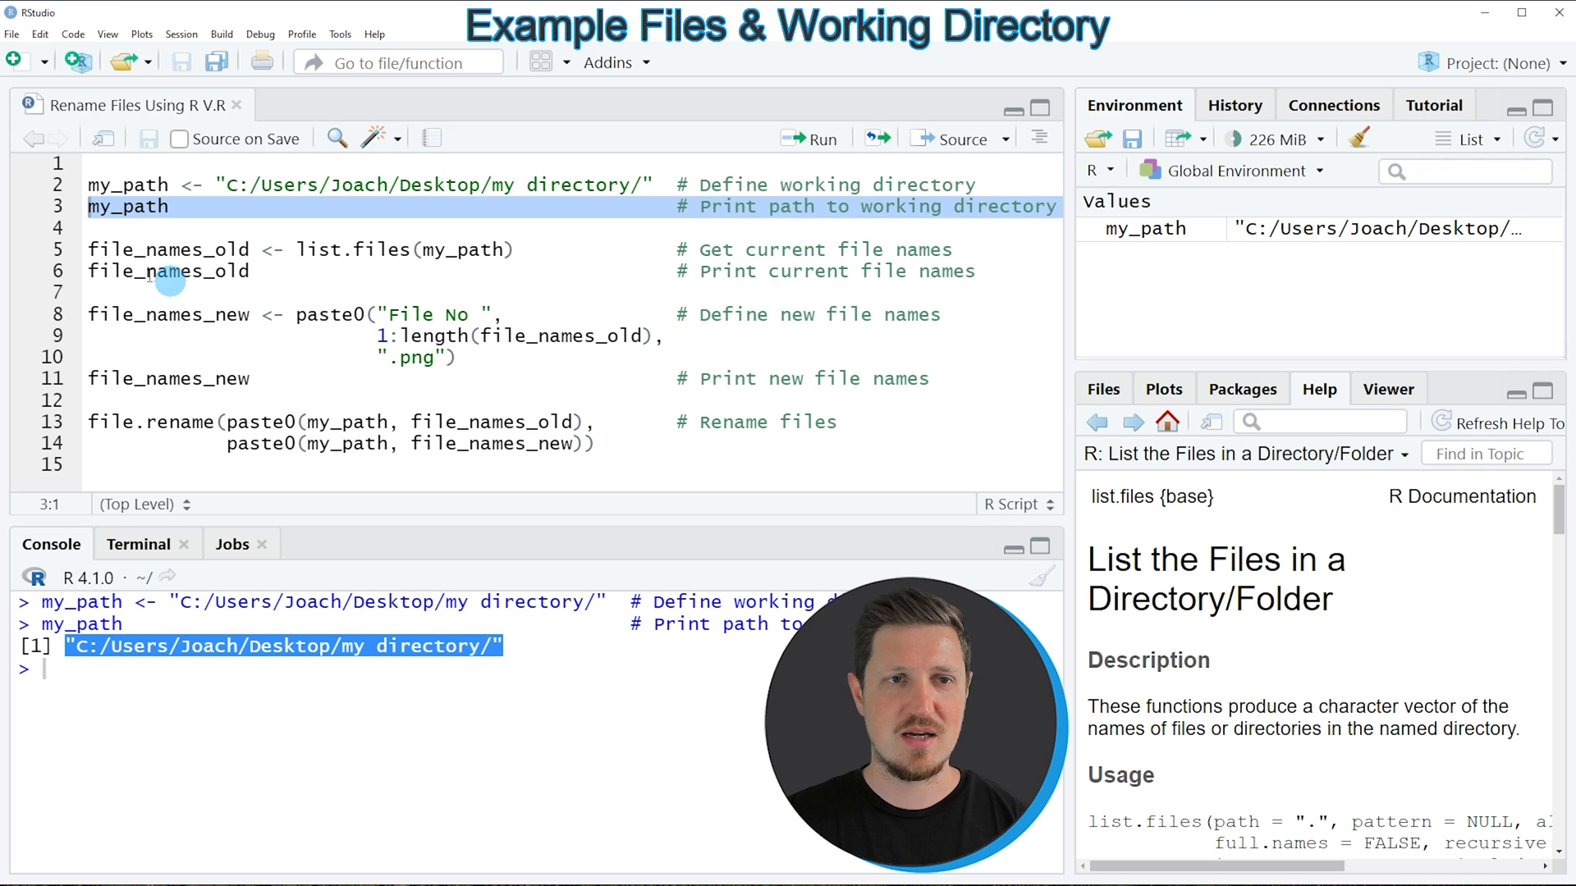
left_click(361, 249)
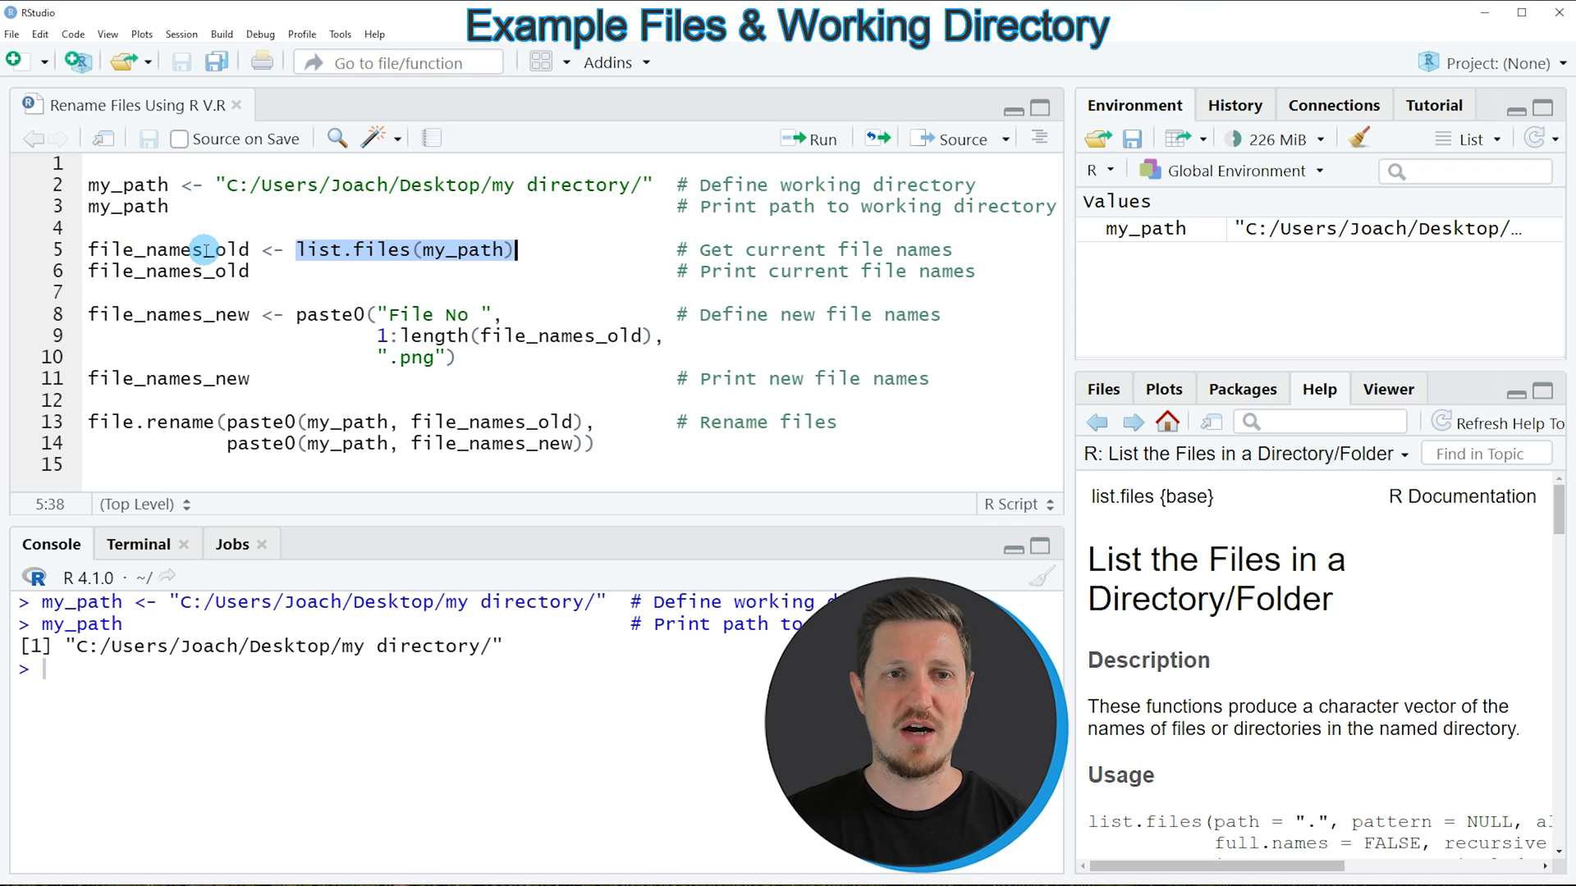
Run list.files(my_path) into file_names_old and review the four printed PNG names
left_click(91, 250)
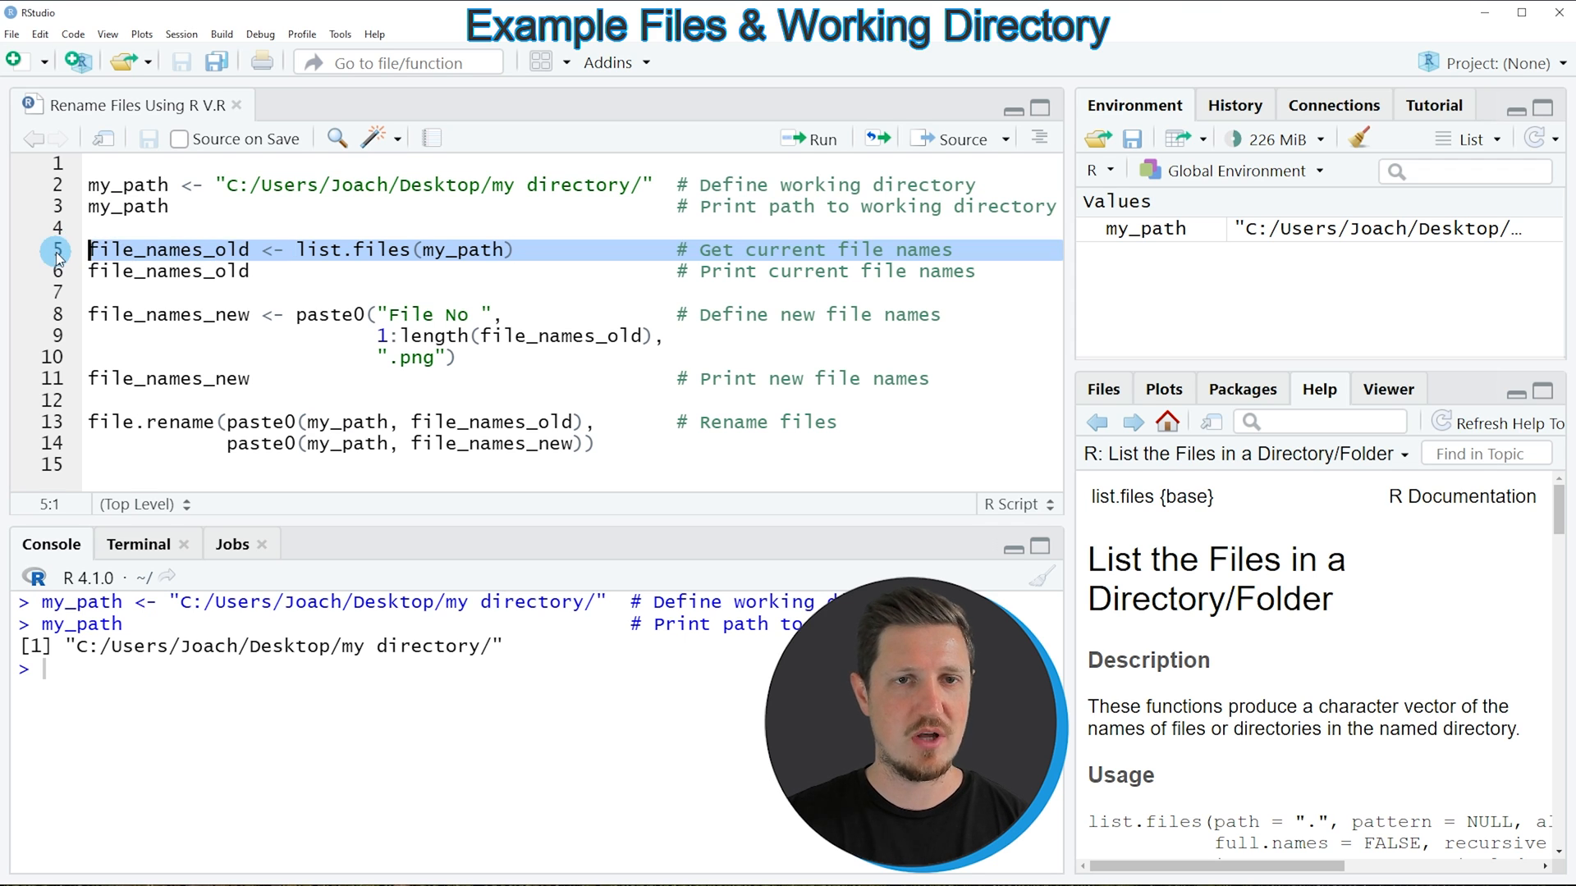
left_click(813, 138)
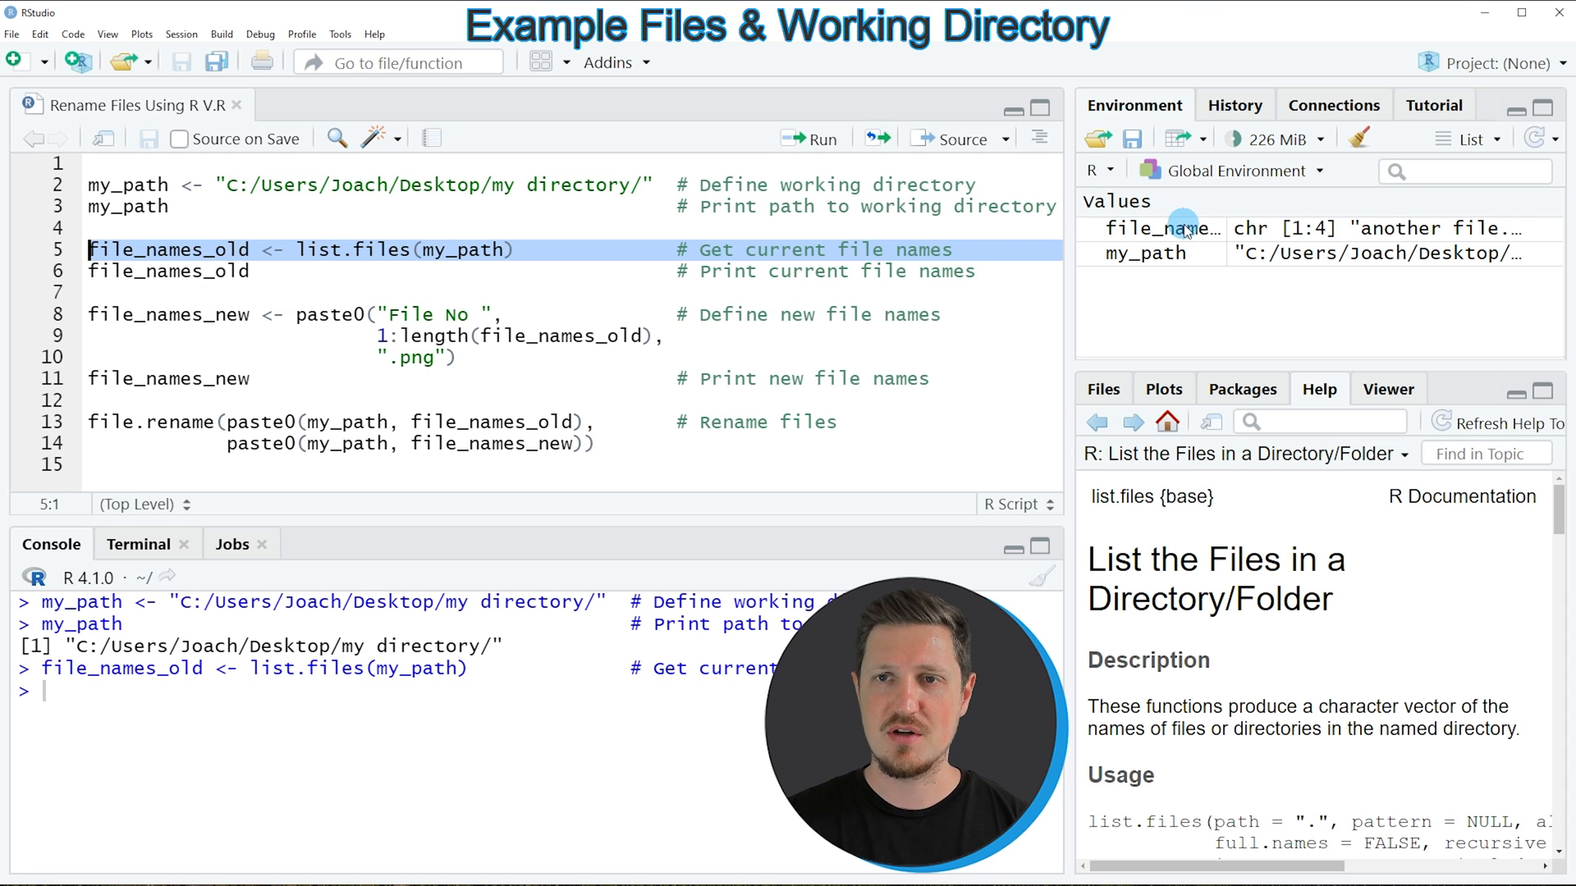
mouse_move(1165, 228)
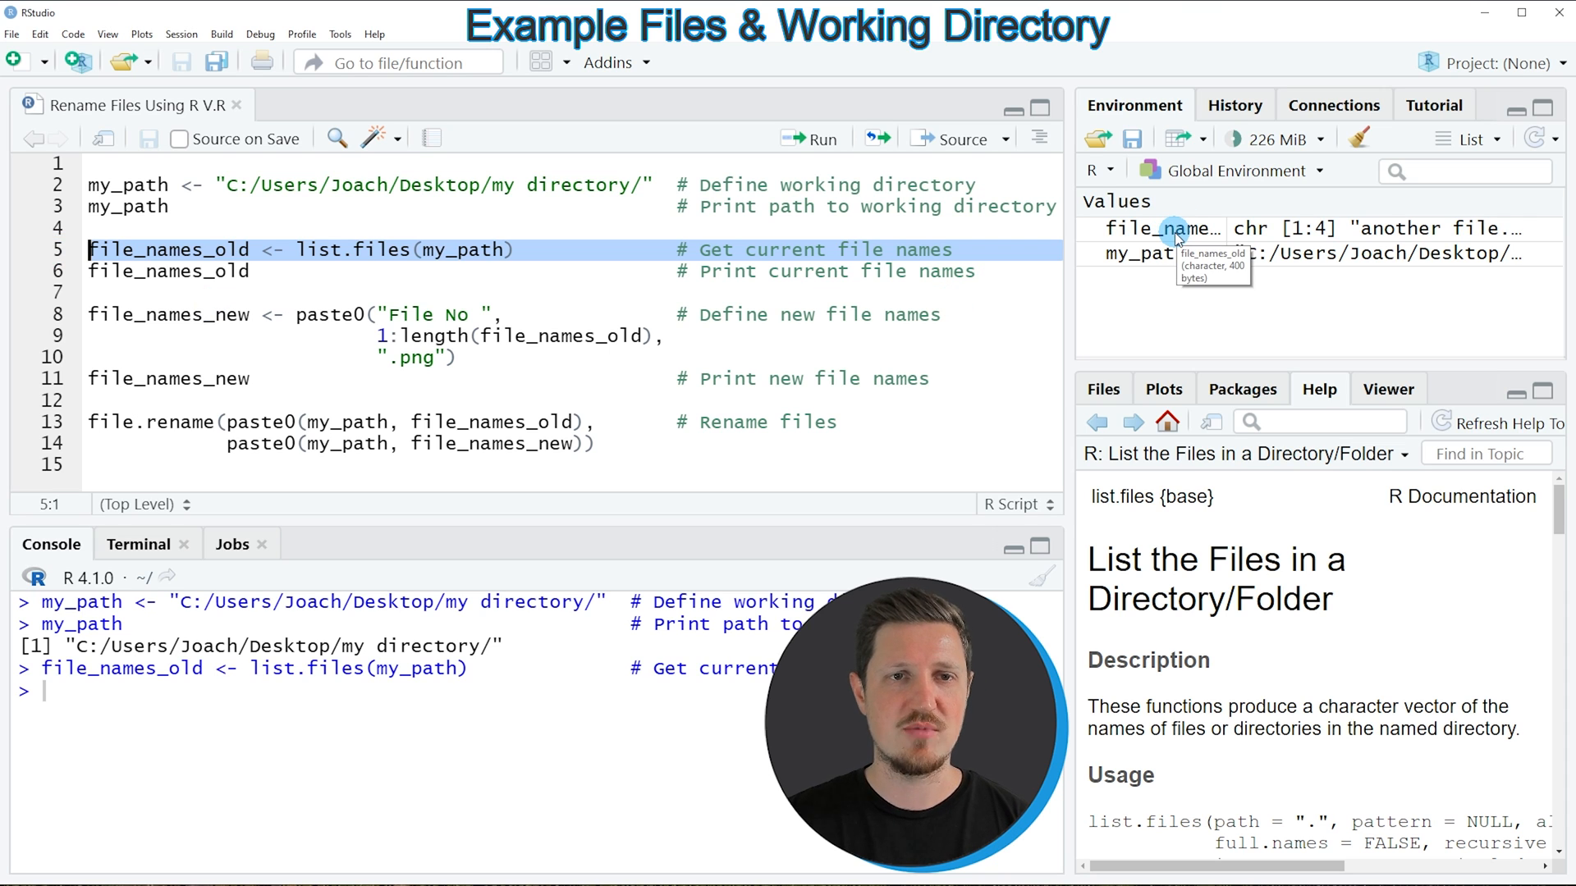
mouse_move(58, 279)
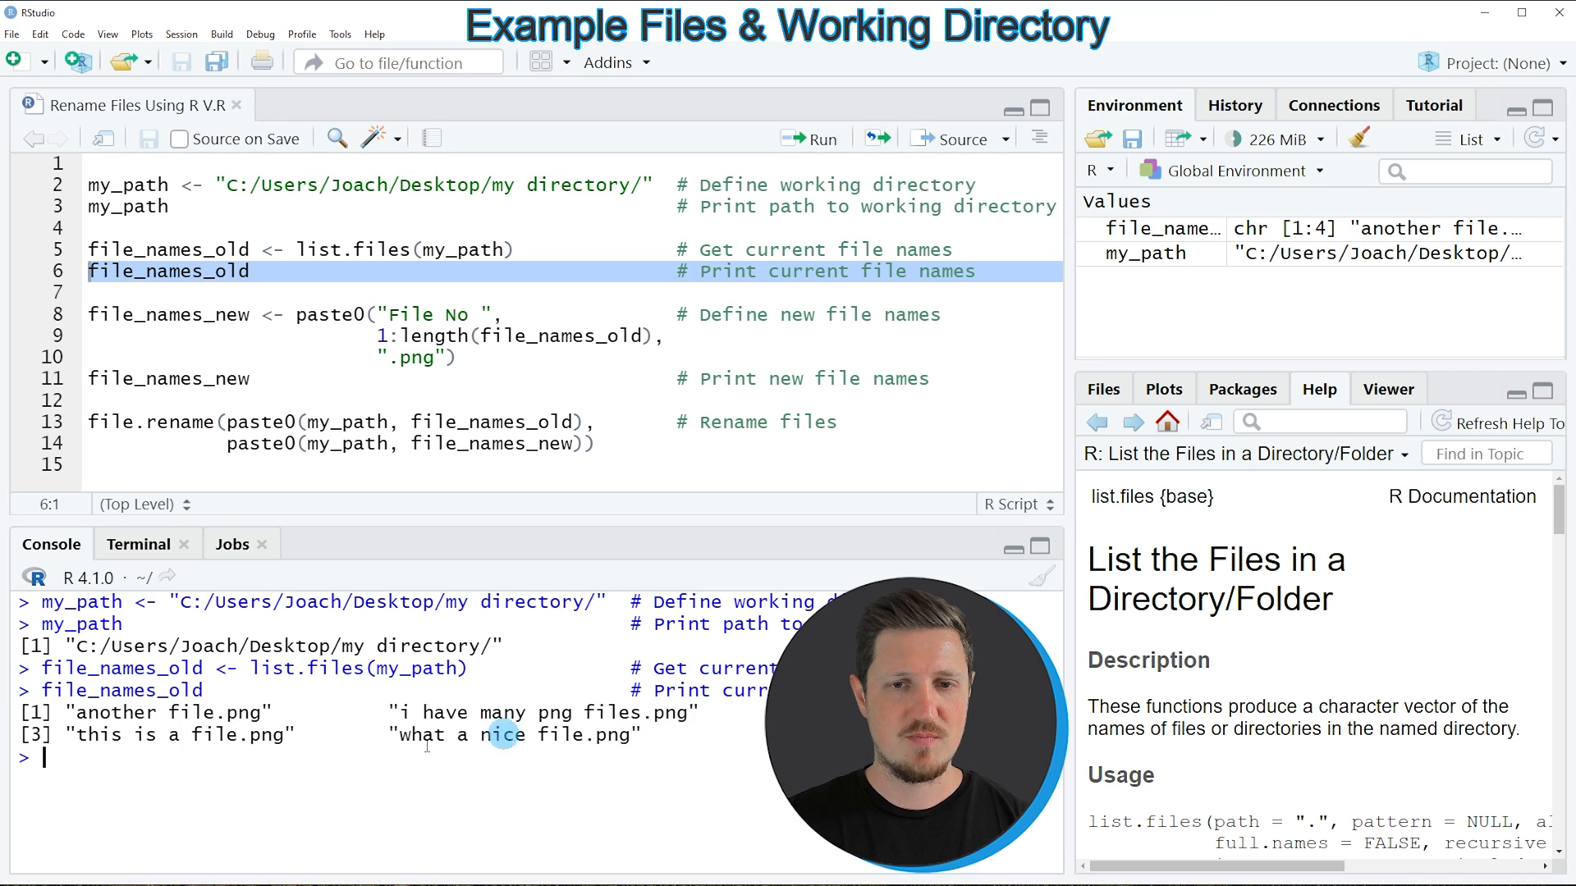
double_click(171, 713)
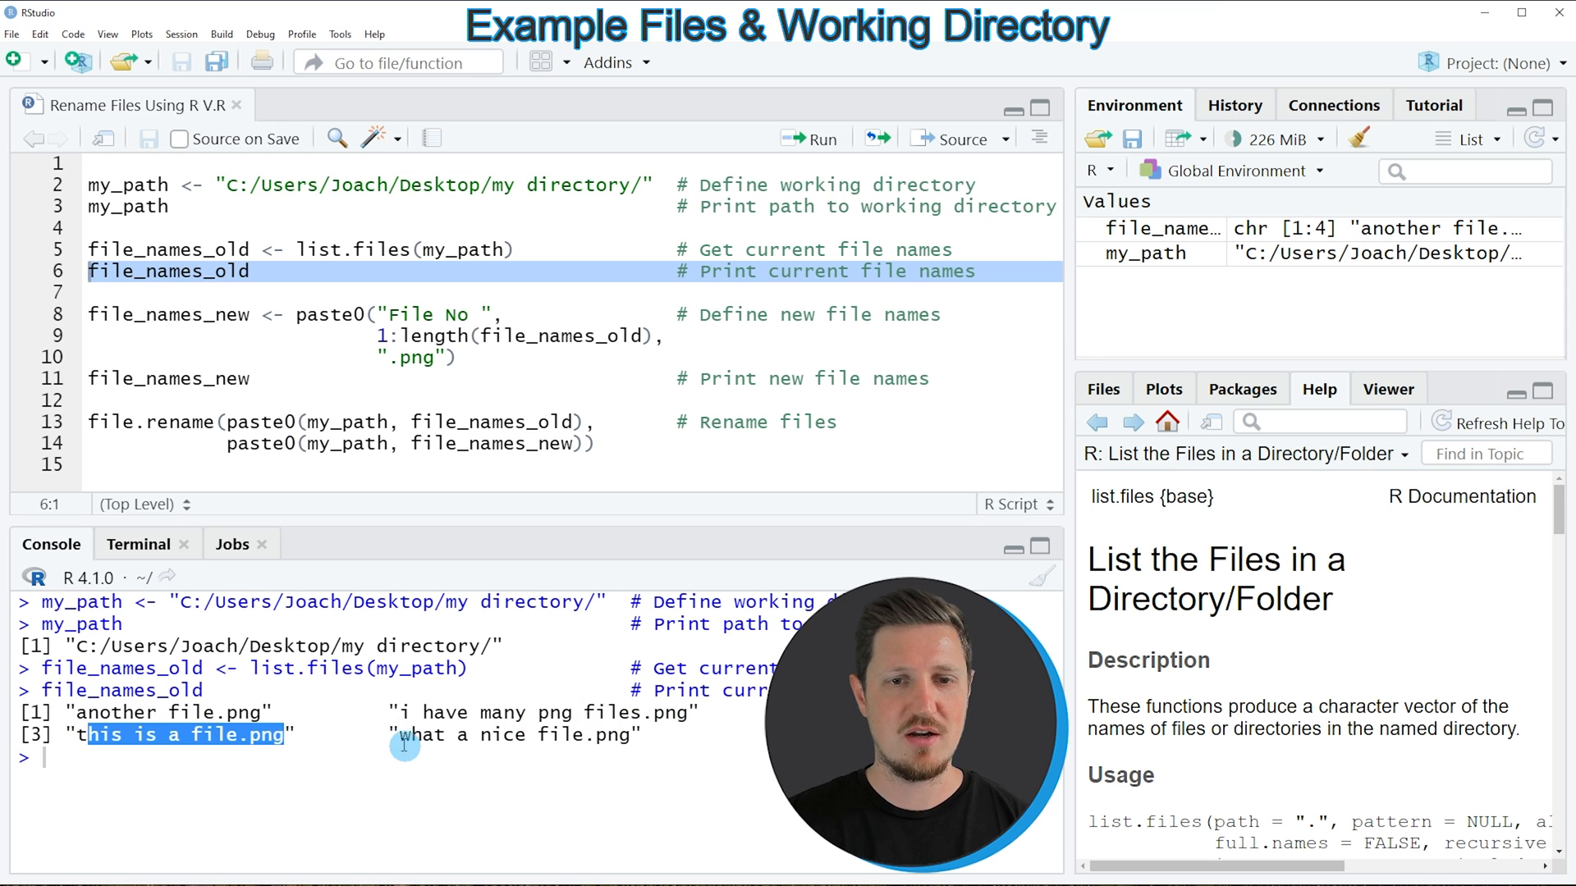
double_click(499, 735)
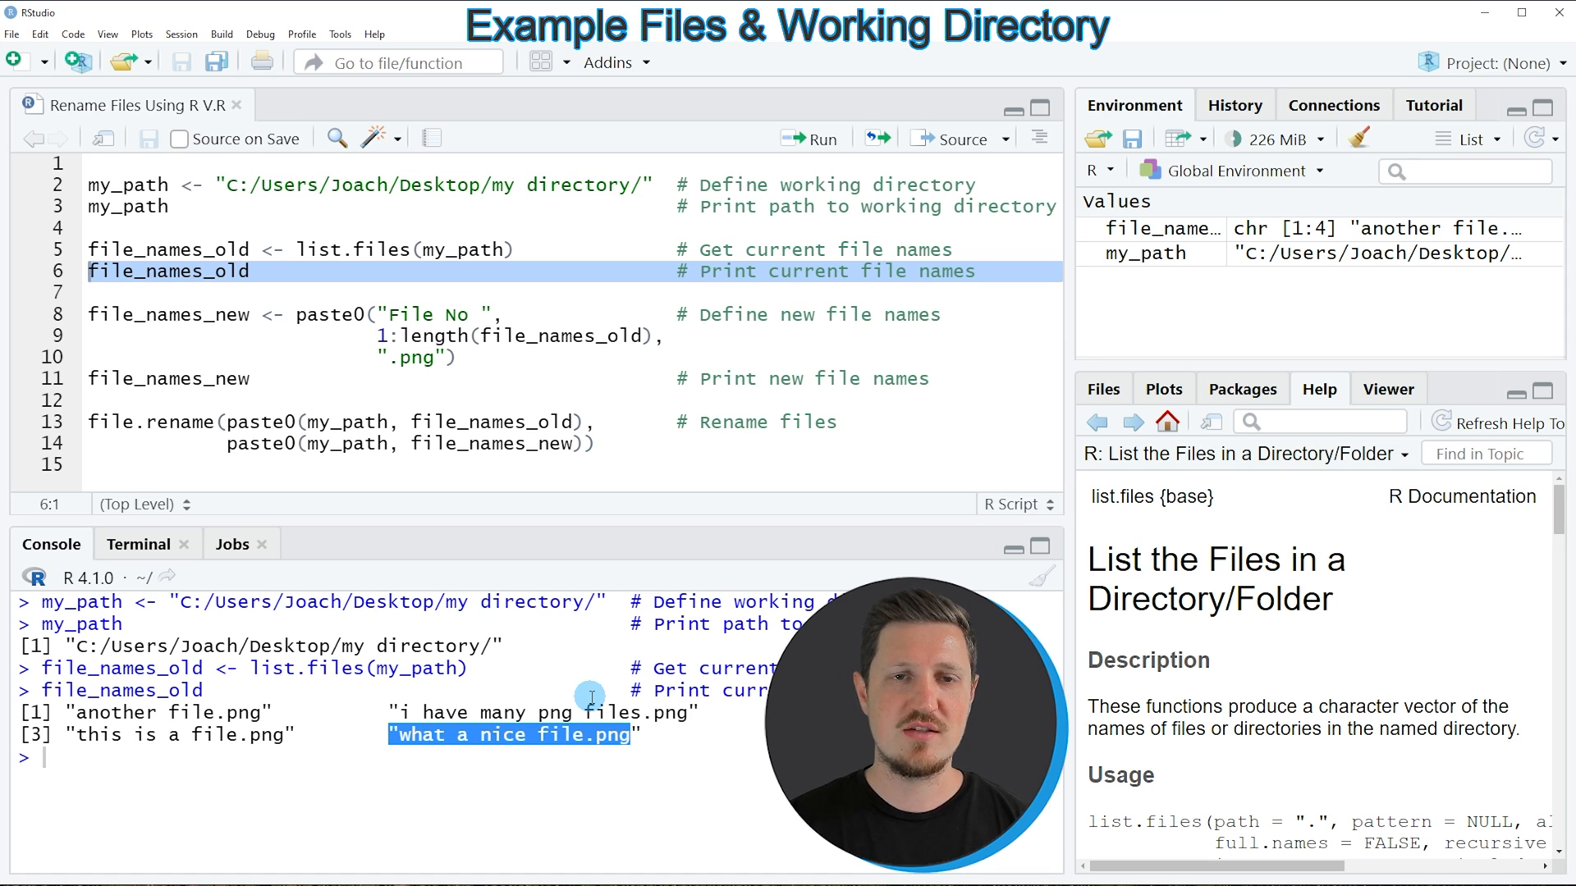
left_click(80, 323)
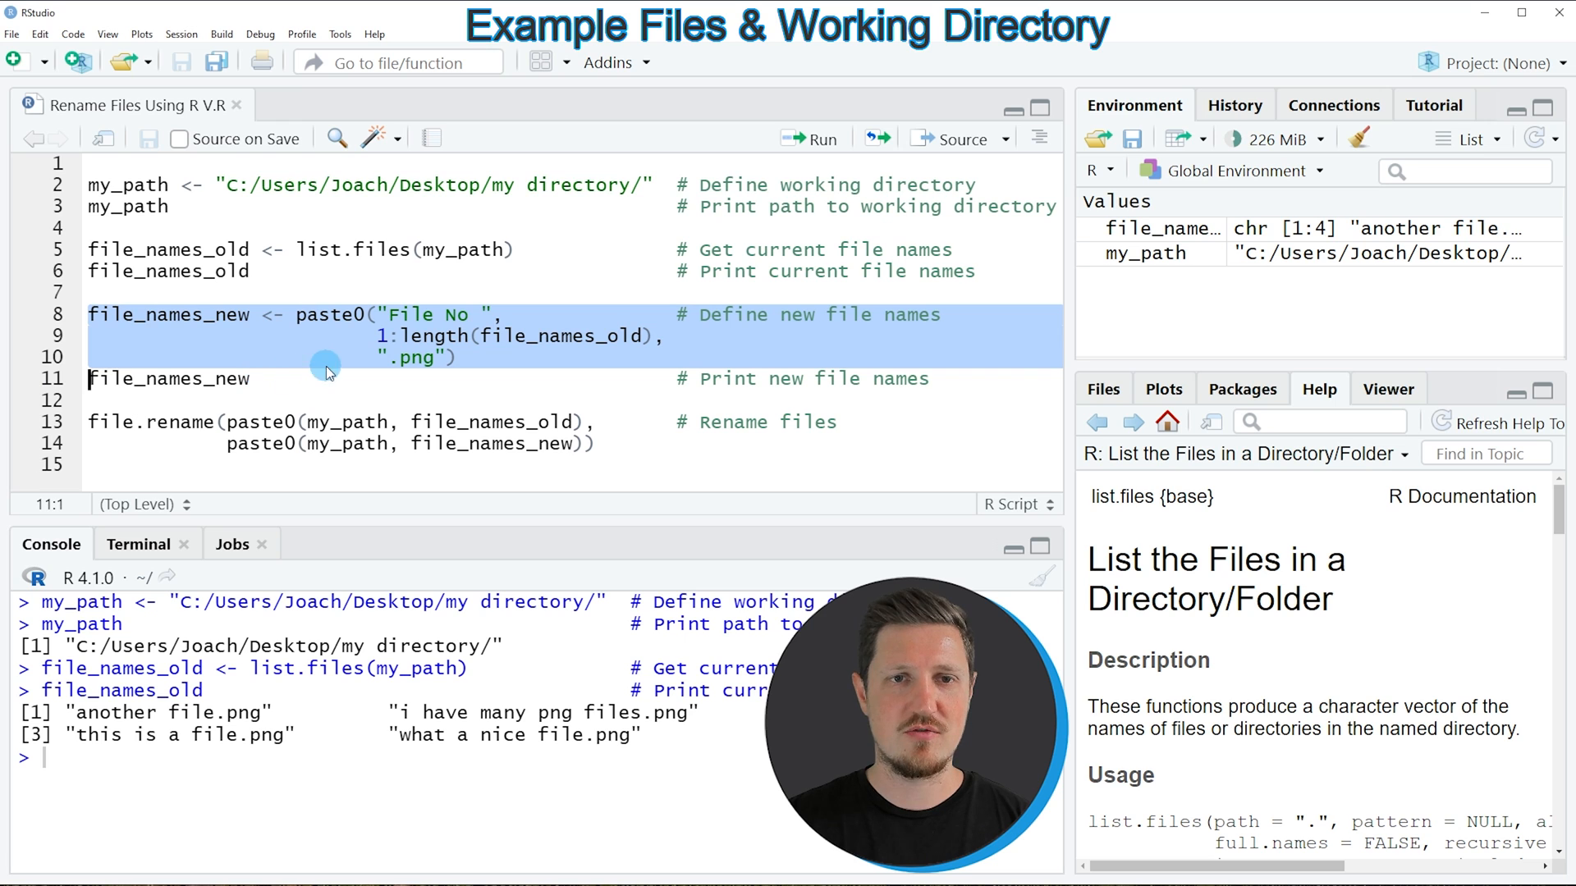
Run the paste0 code building file_names_new as 'File No 1.png' through 'File No 4.png'
double_click(329, 316)
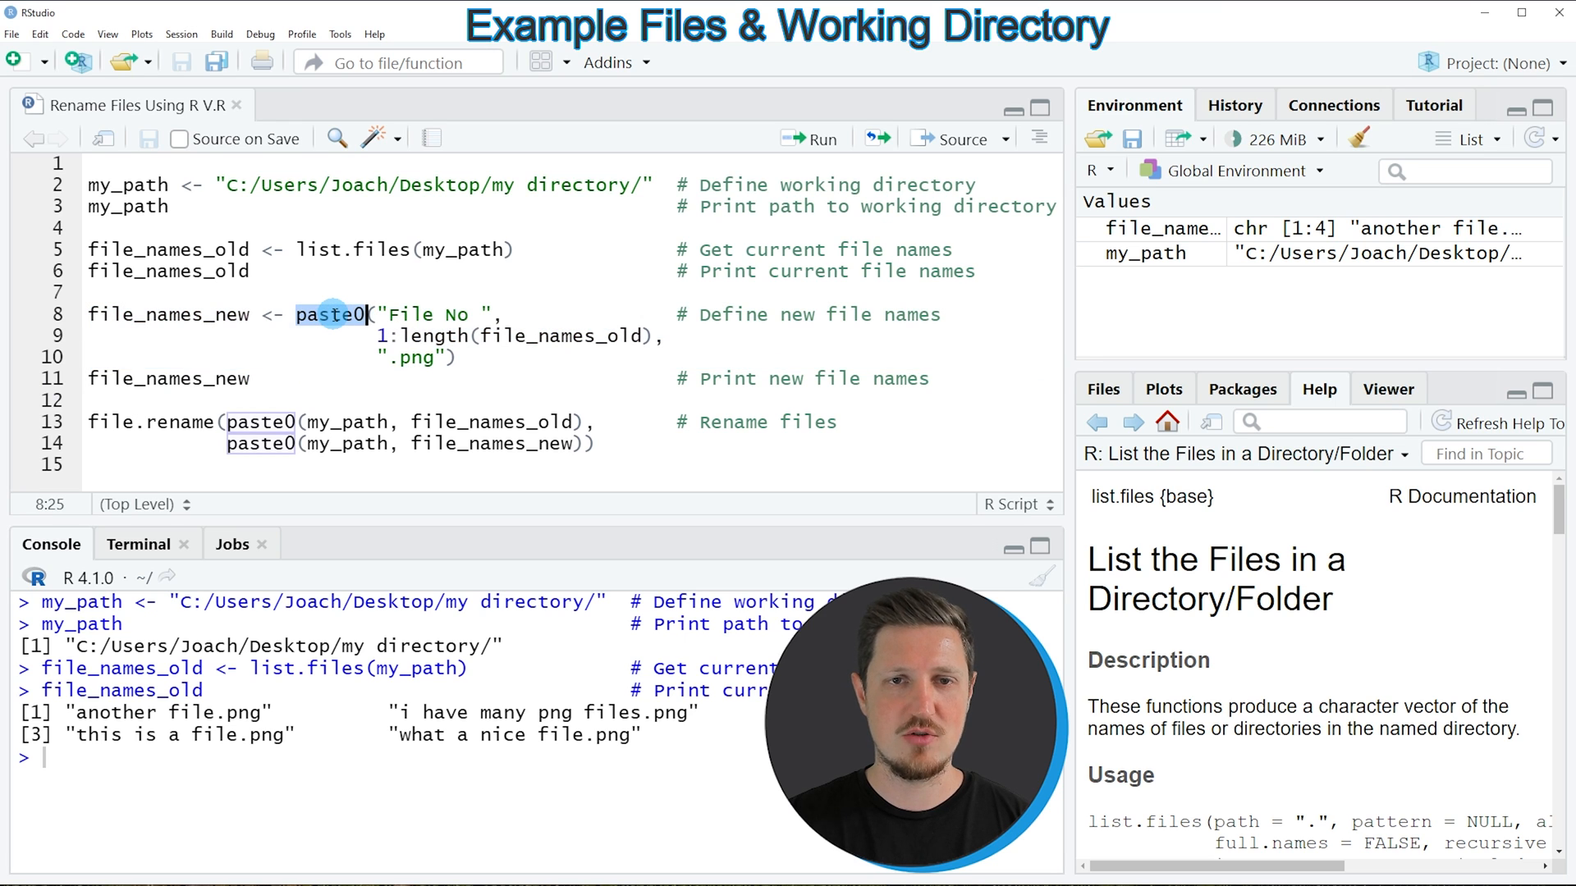
mouse_move(418, 335)
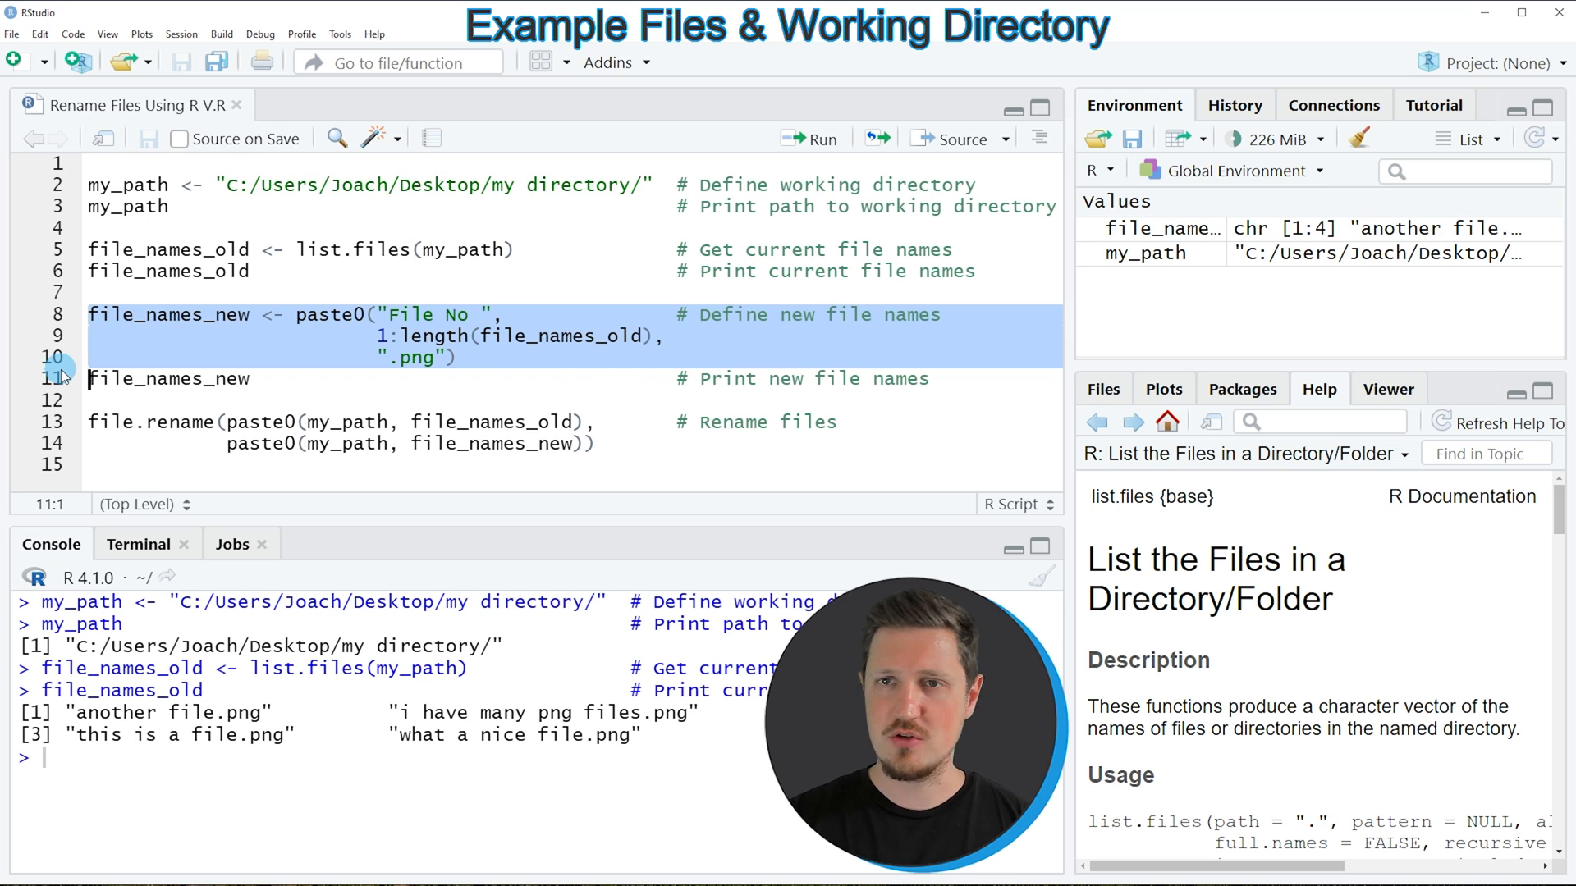
left_click(819, 138)
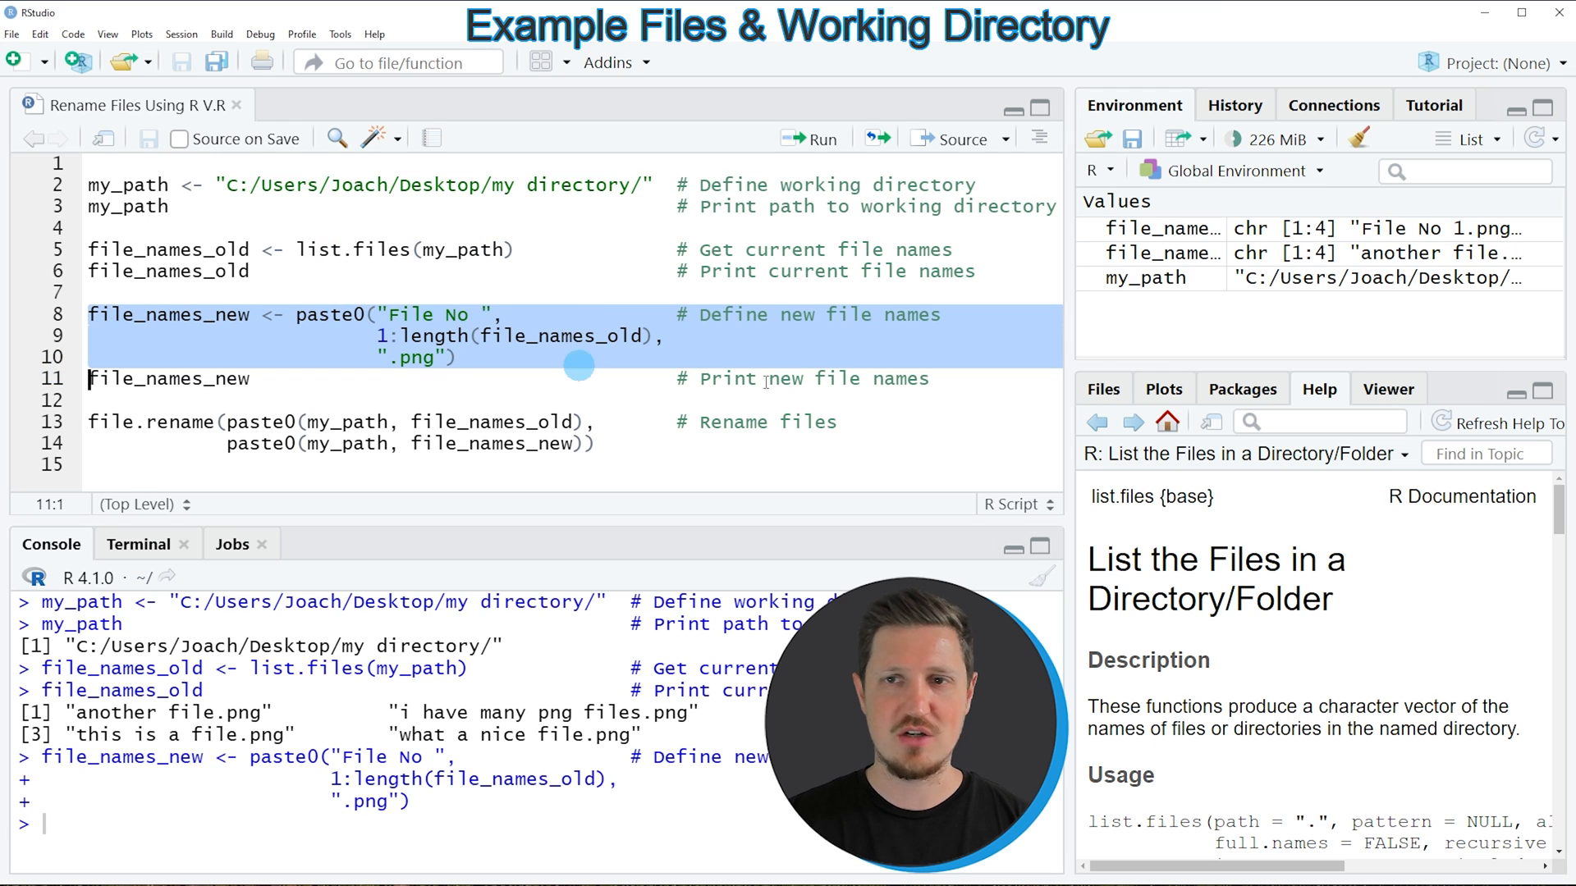
mouse_move(1167, 252)
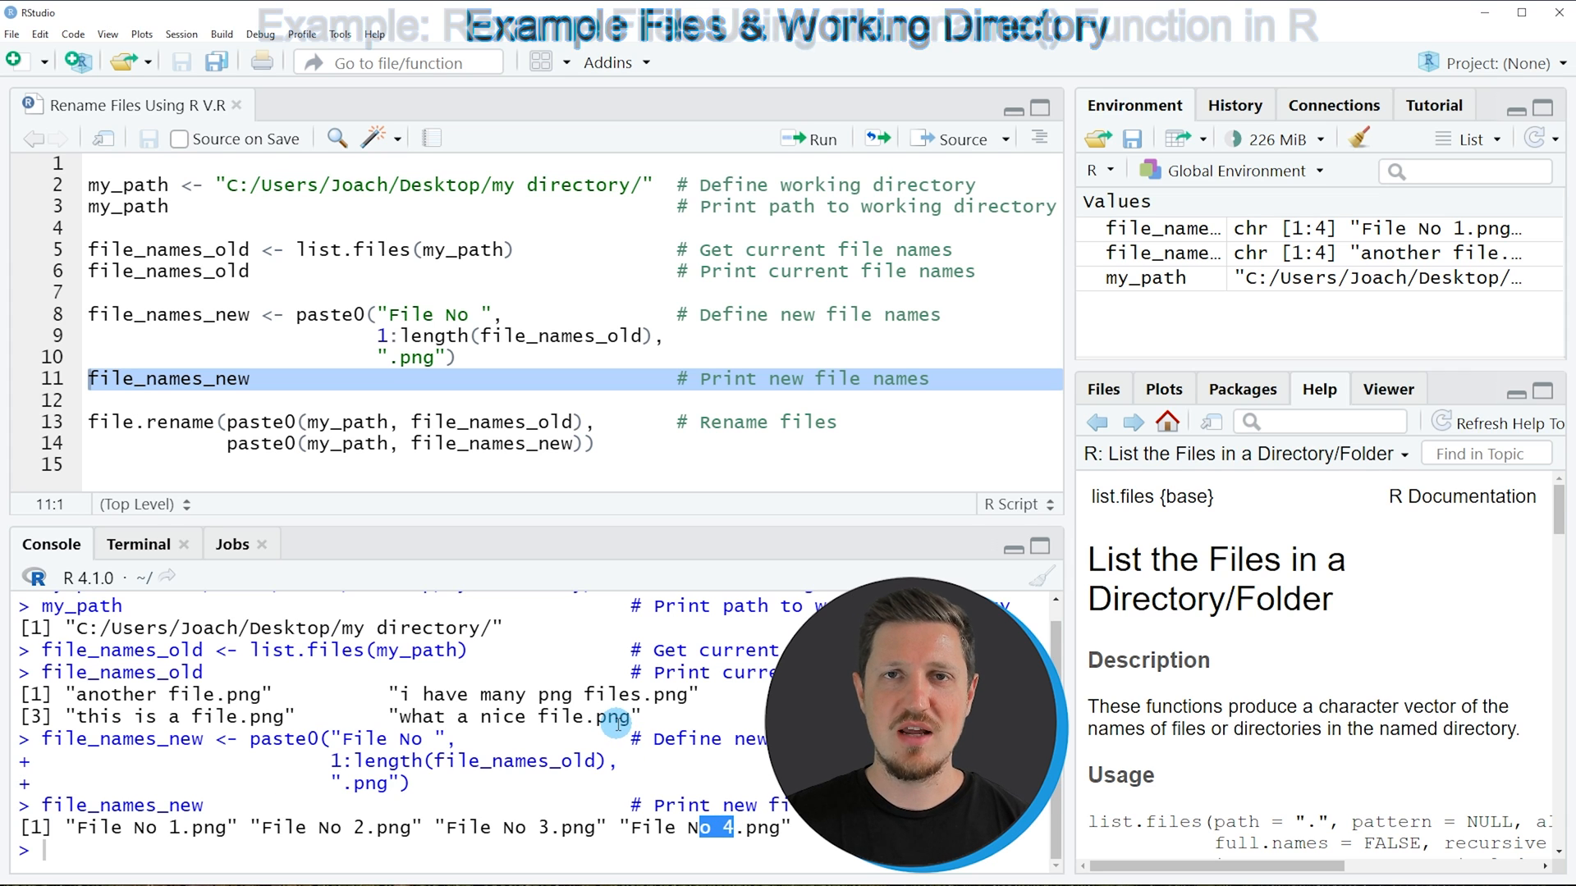
left_click(61, 422)
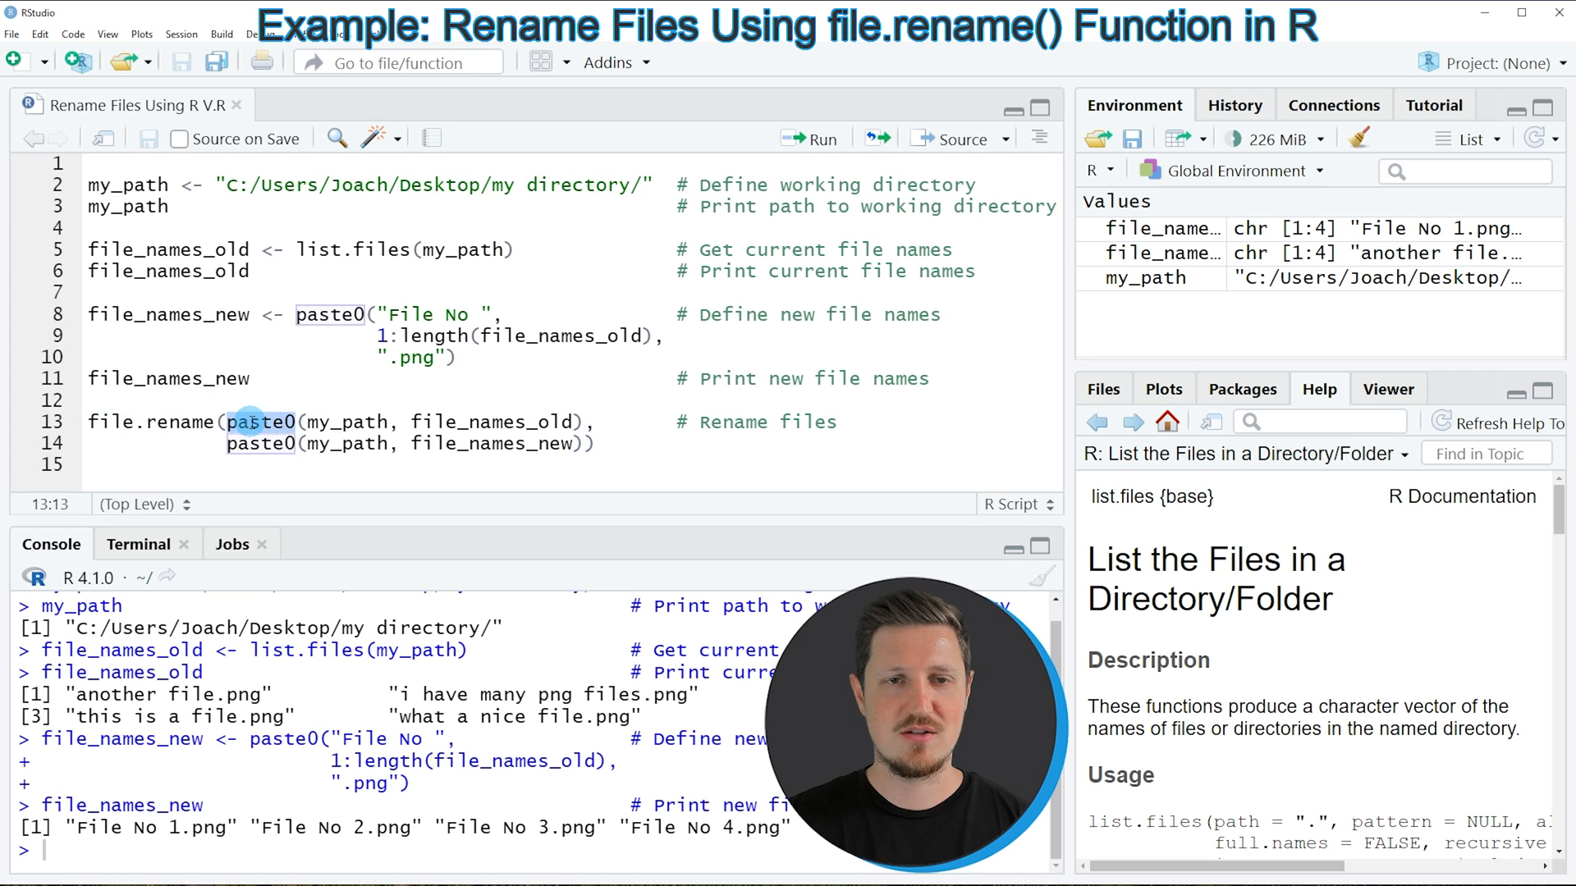
mouse_move(312, 422)
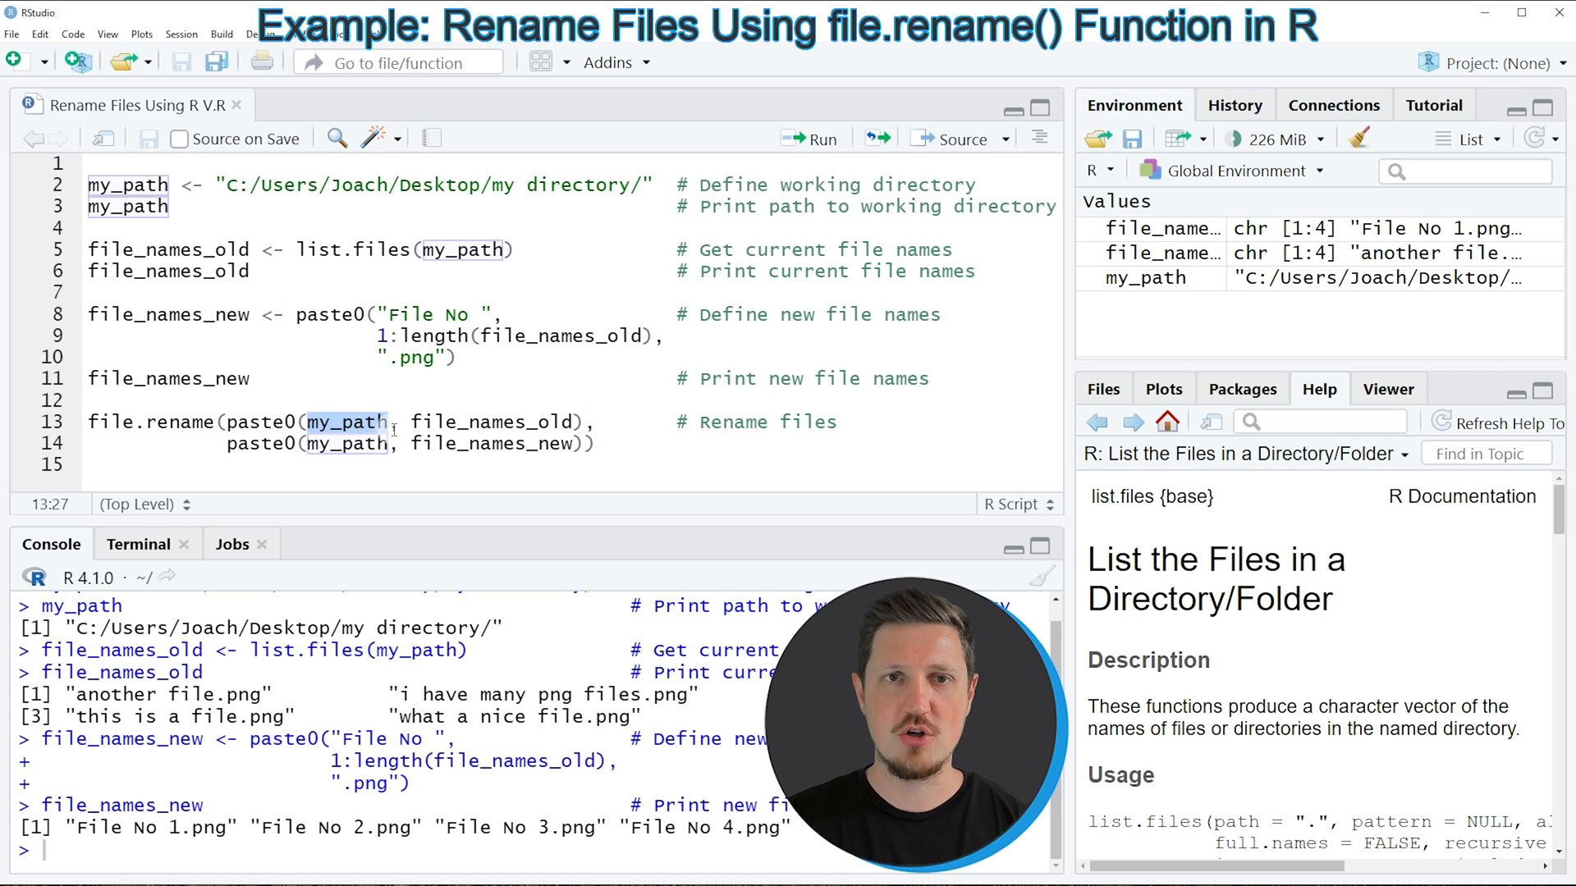
double_click(483, 422)
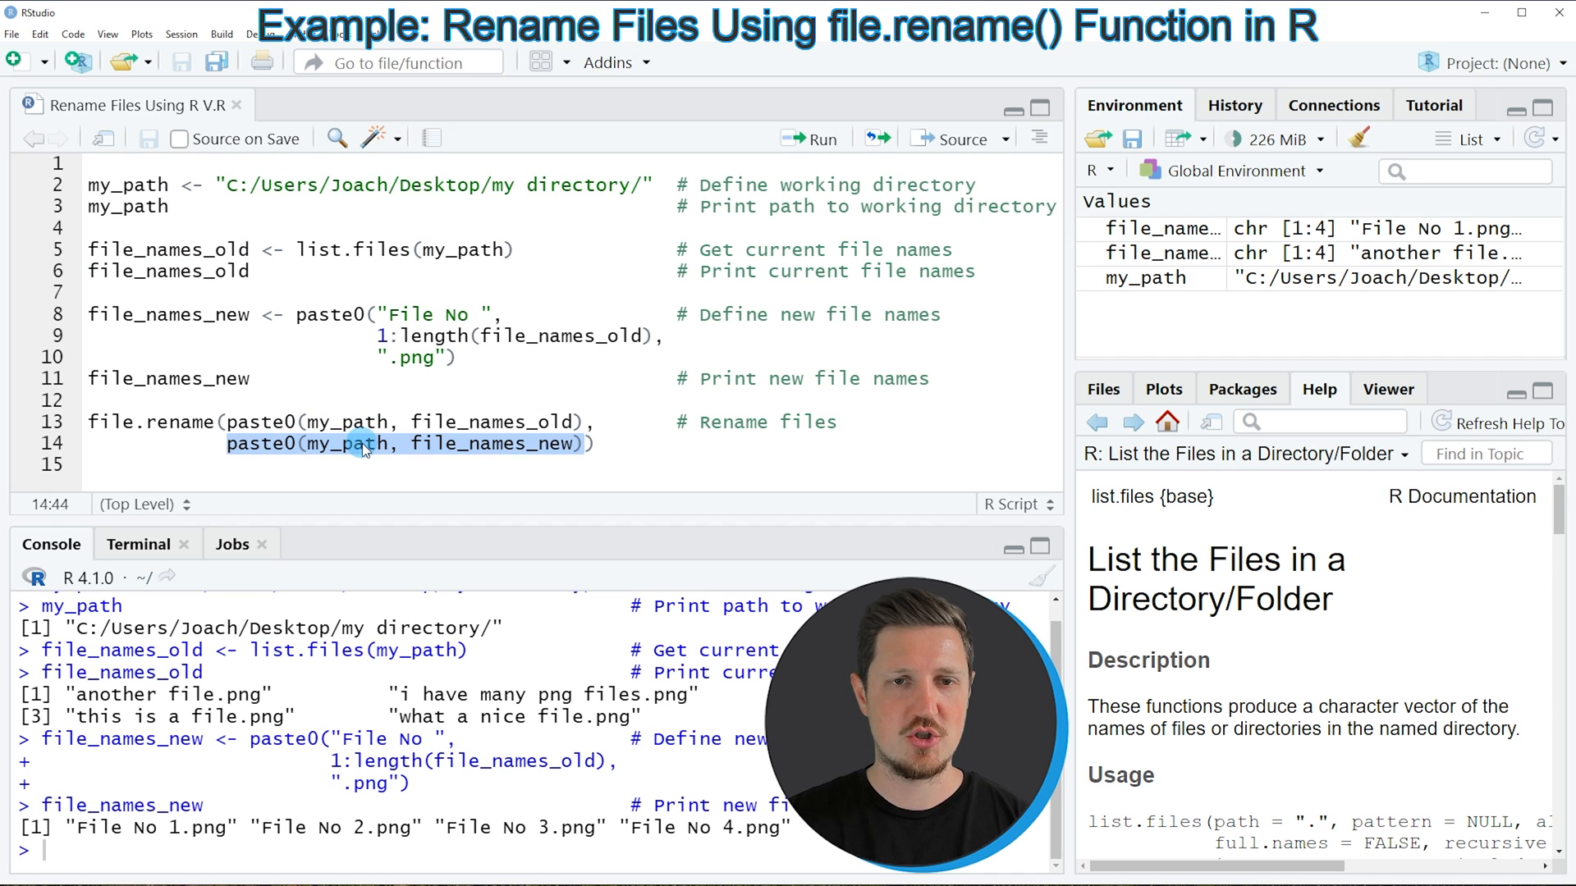
double_click(488, 443)
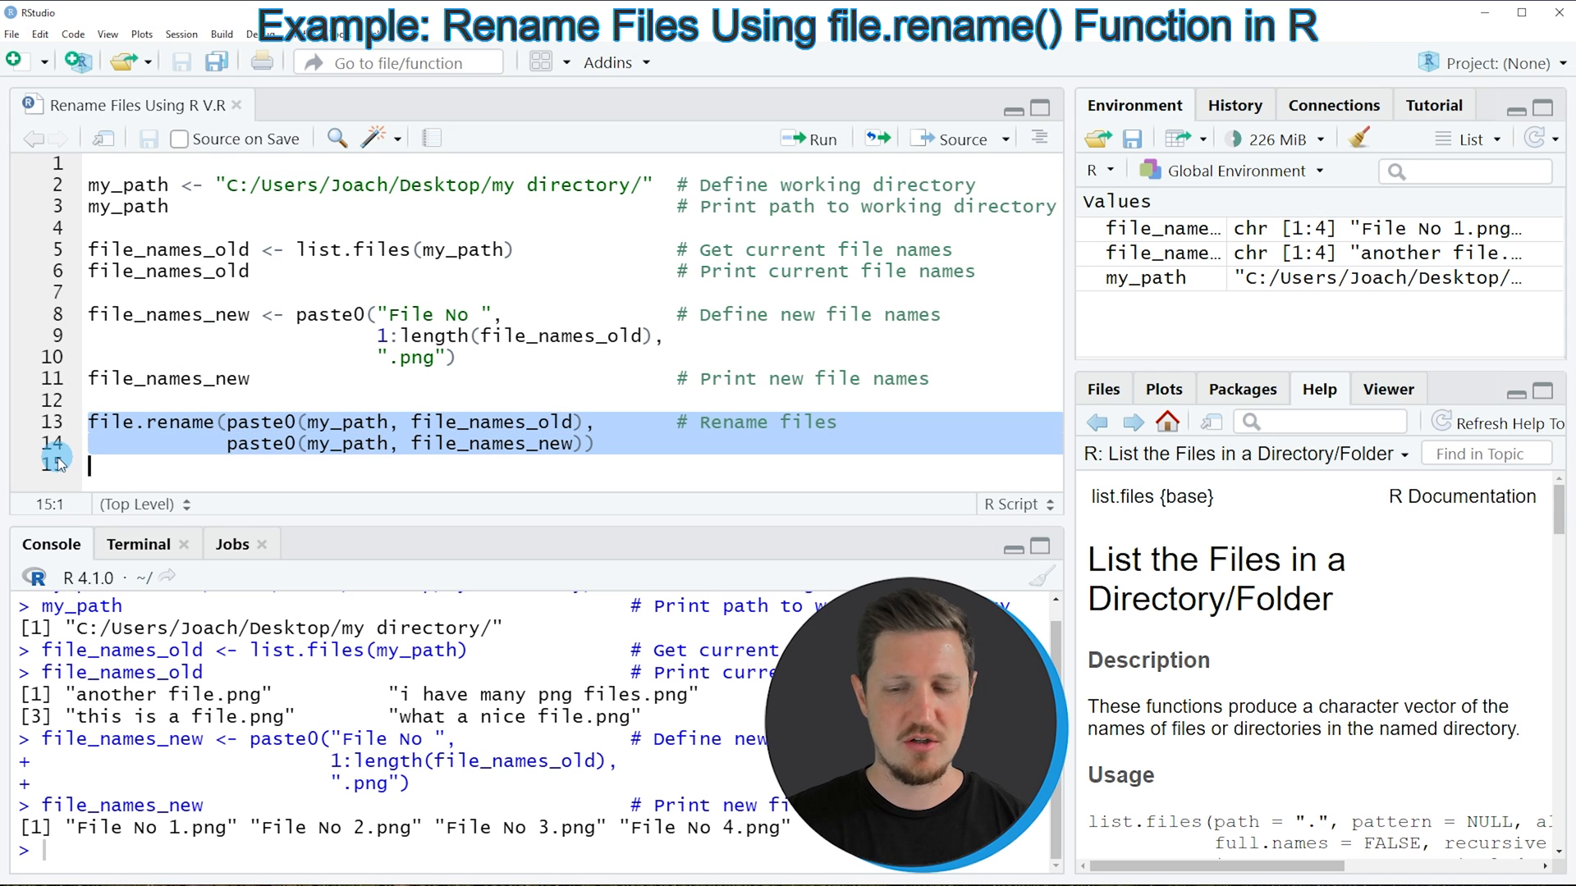
left_click(809, 138)
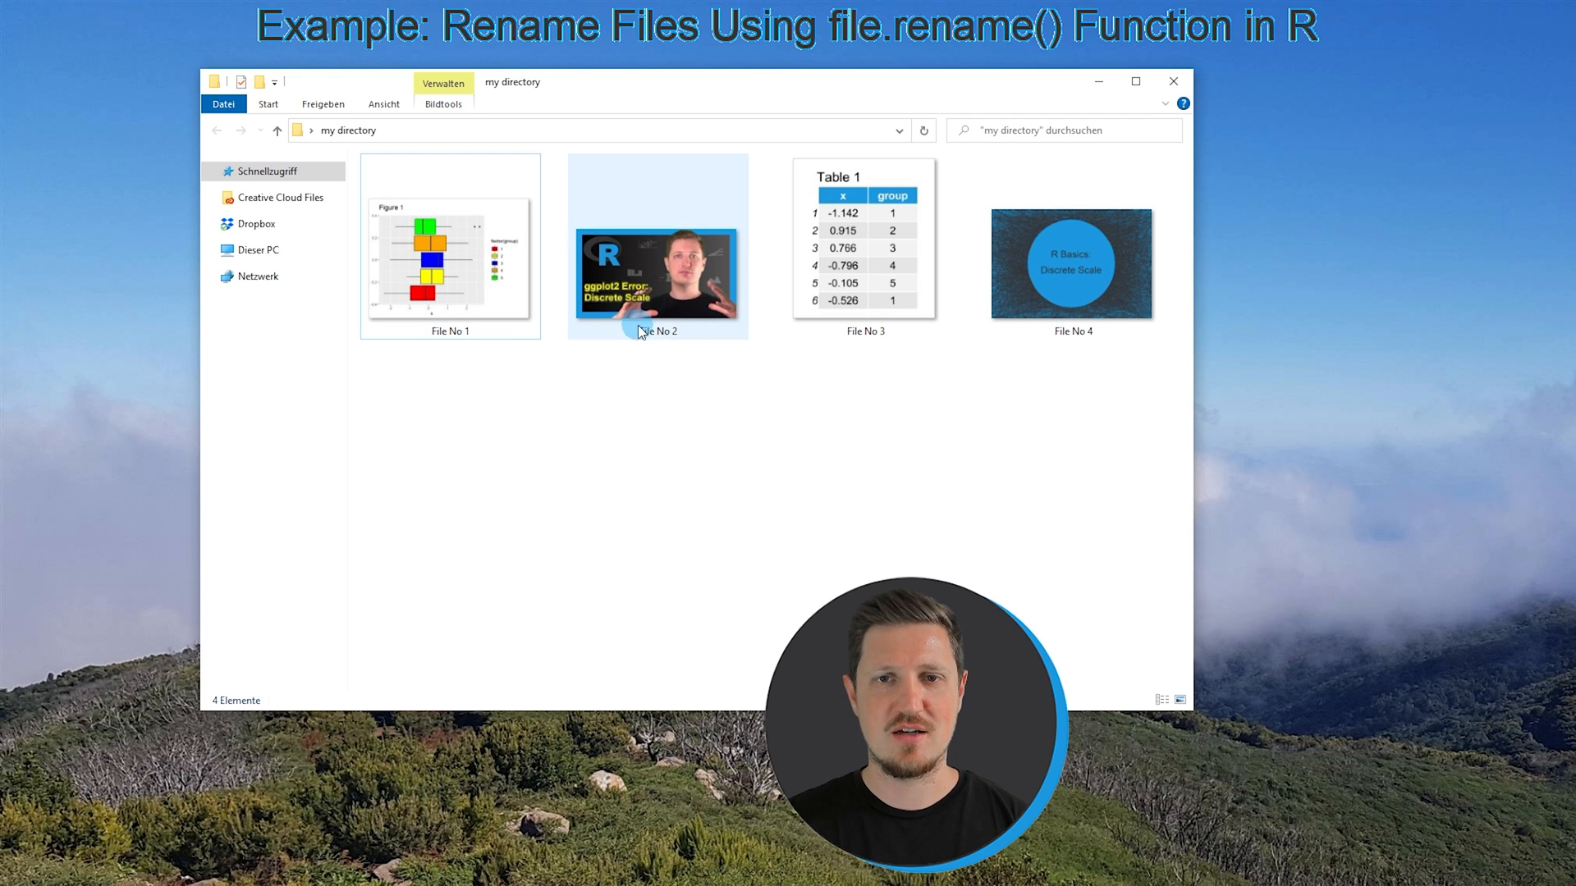
mouse_move(897, 346)
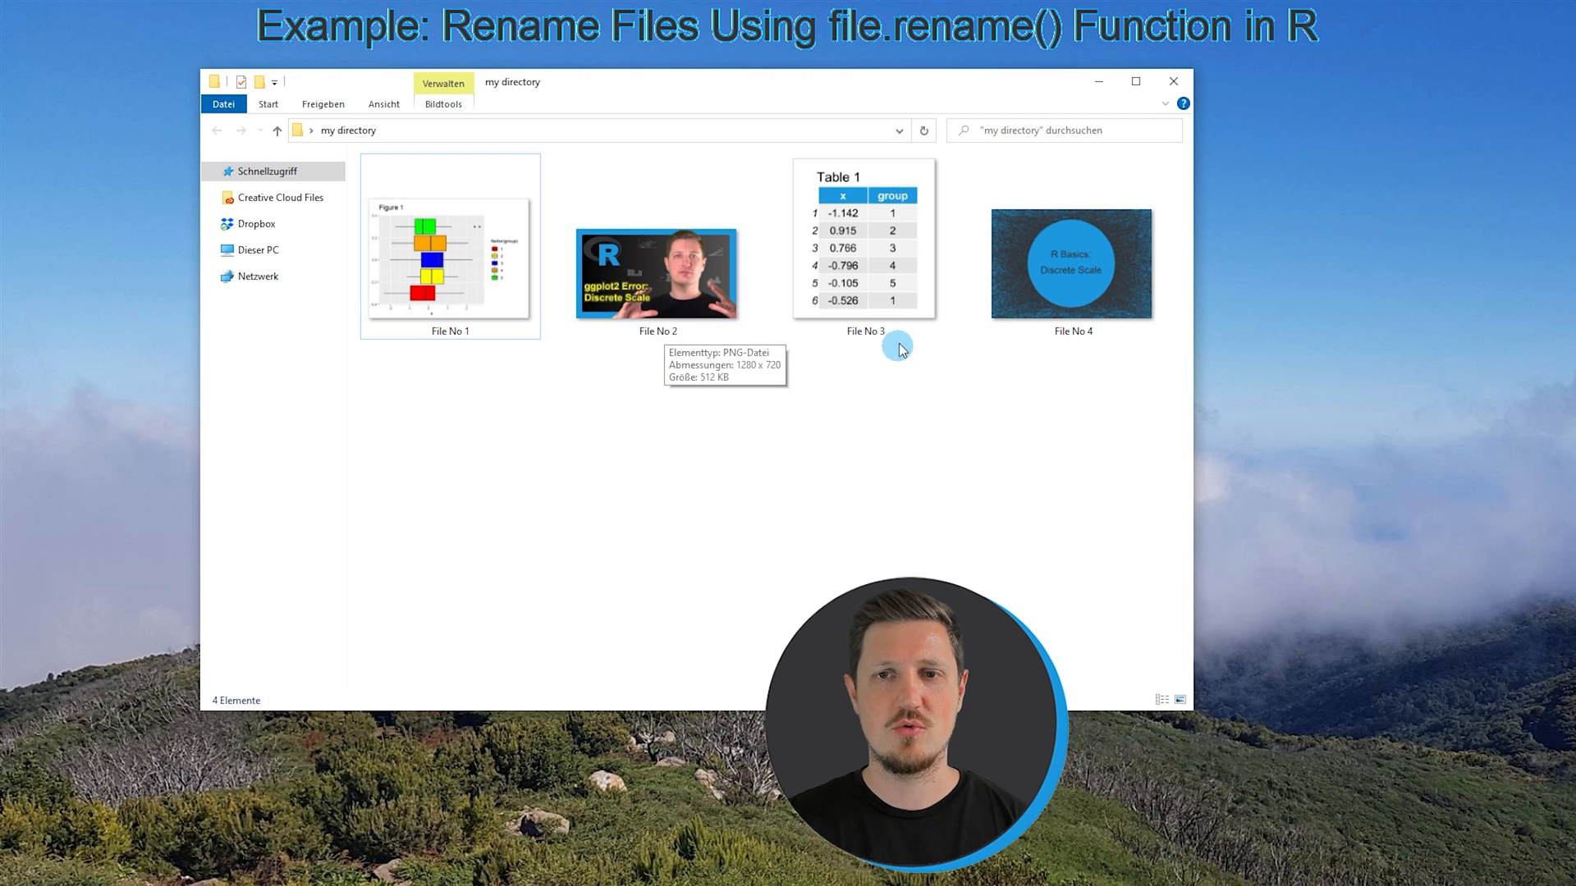
Point out the renamed File No 4 image among the four renamed files
left_click(1070, 263)
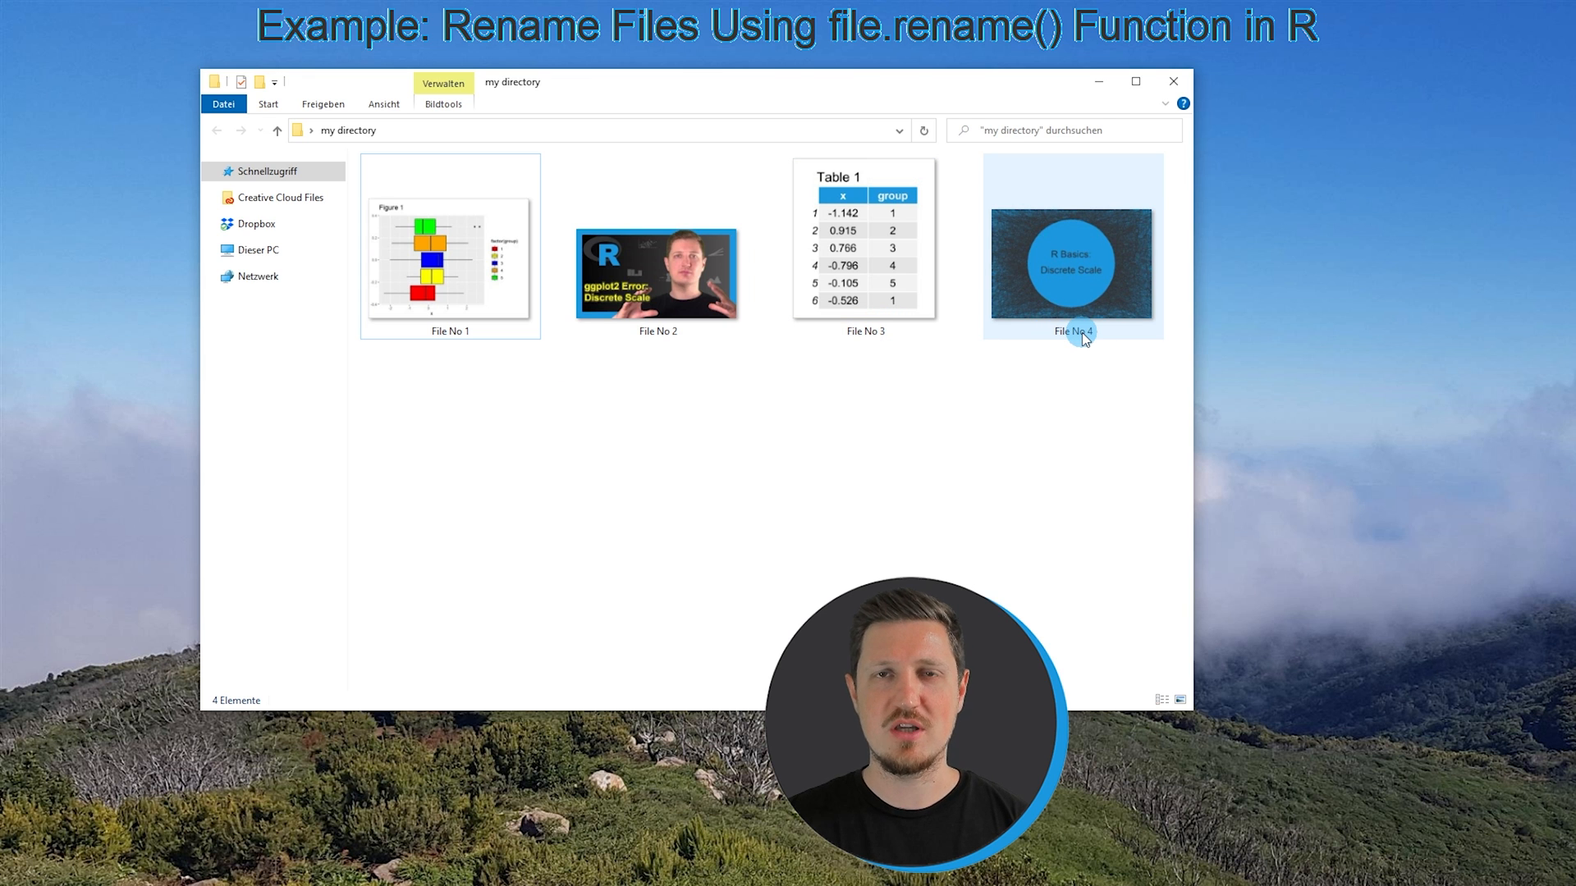
mouse_move(1095, 335)
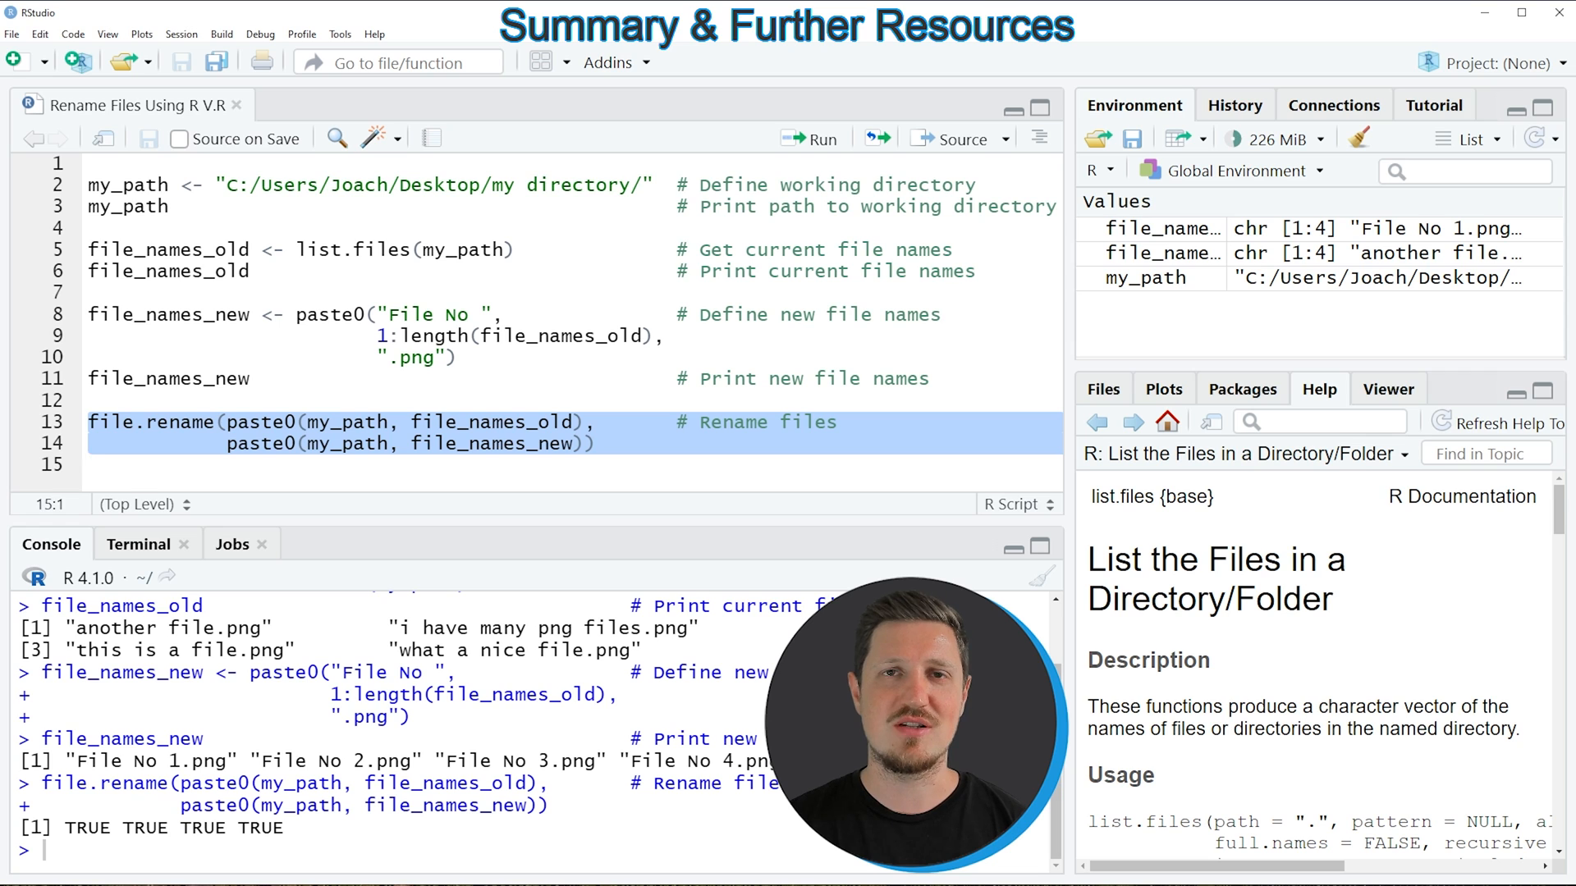
Review the file.rename console output showing TRUE for all four files
left_click(90, 464)
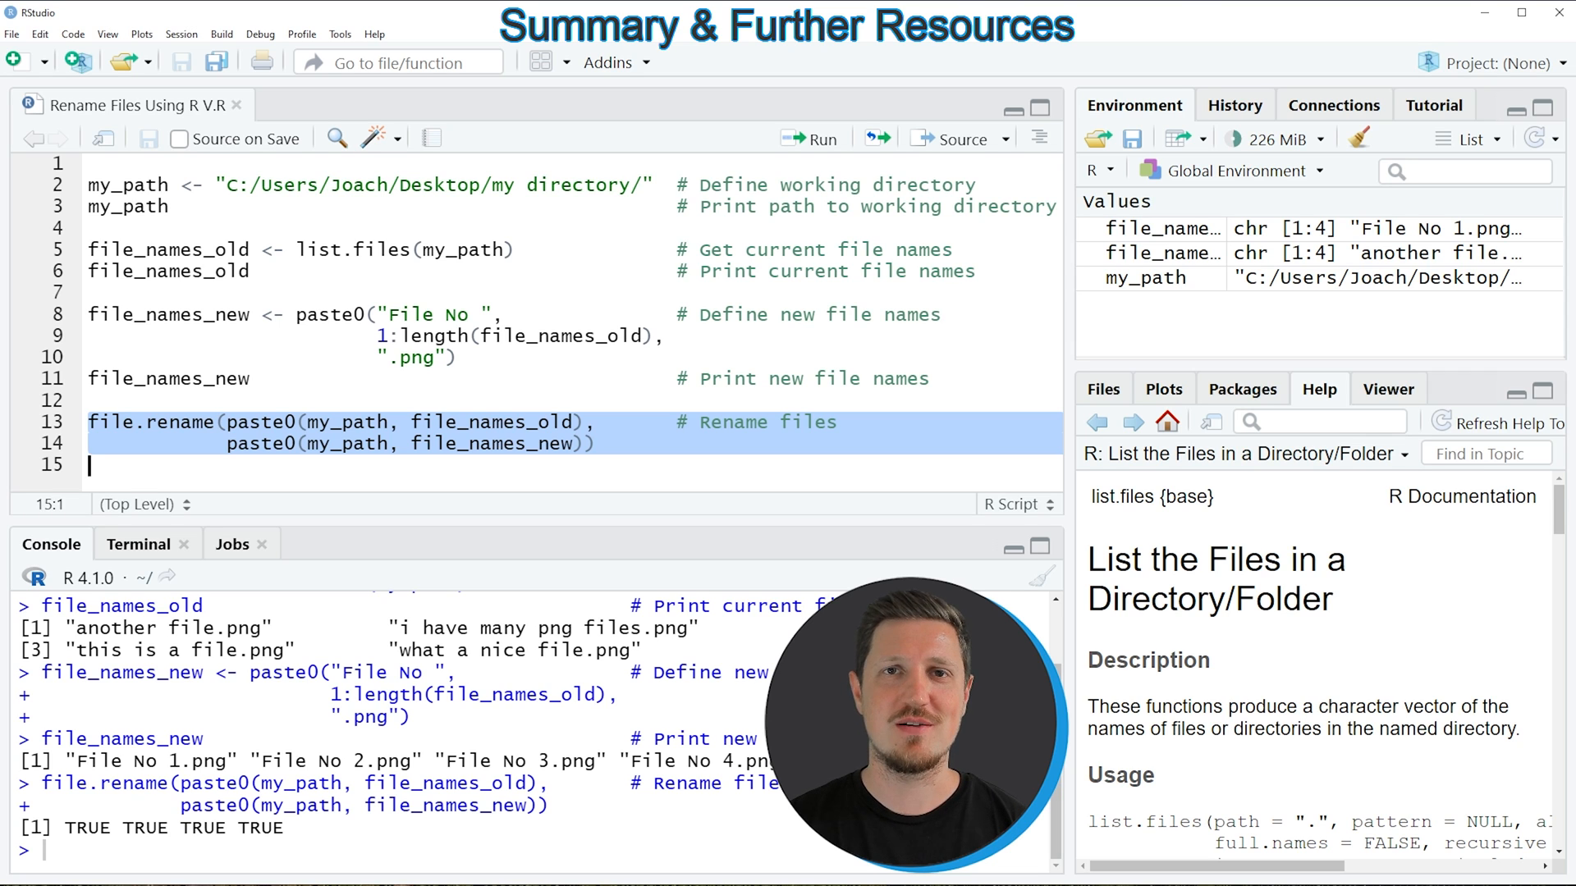